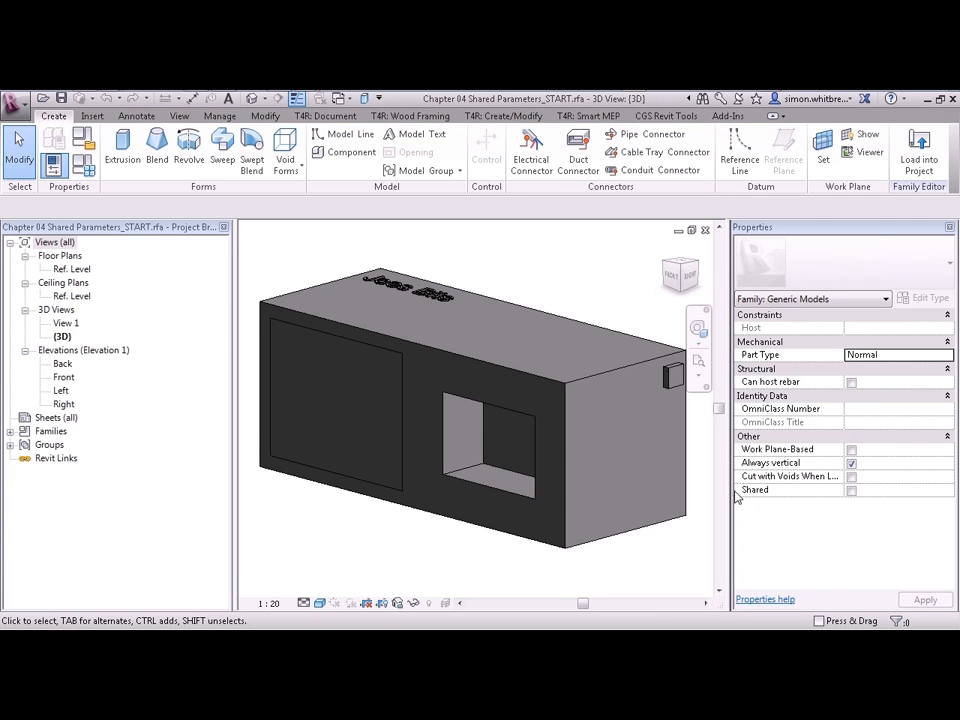
mouse_move(220, 116)
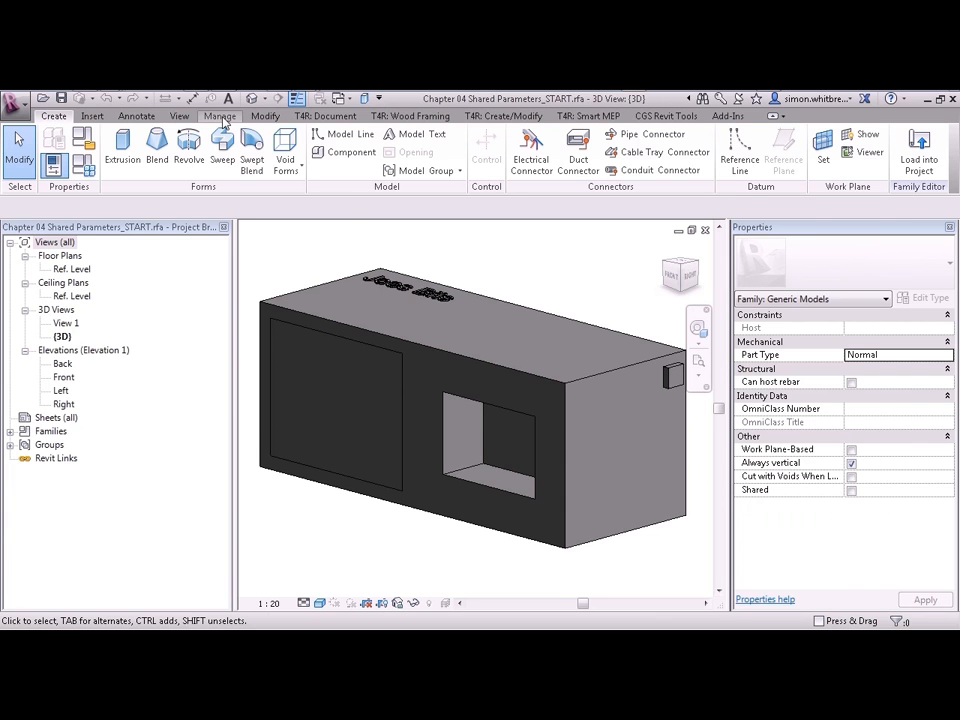
Load ANZRS C7 MEP from Chapters > Documentation > ANZRS V3 as the shared parameter file
left_click(219, 115)
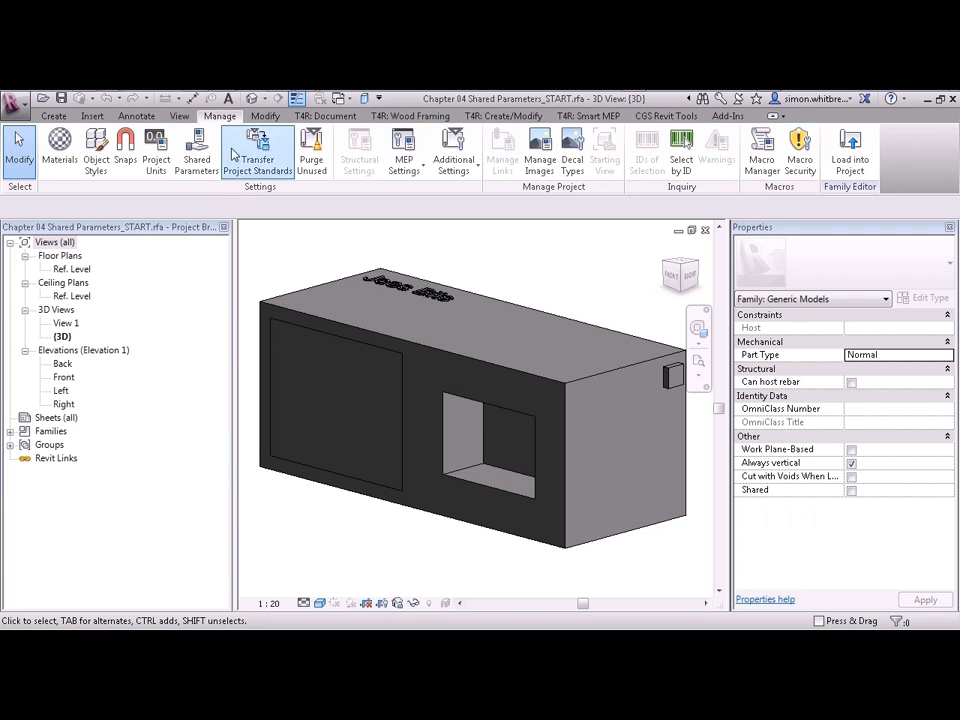
left_click(196, 150)
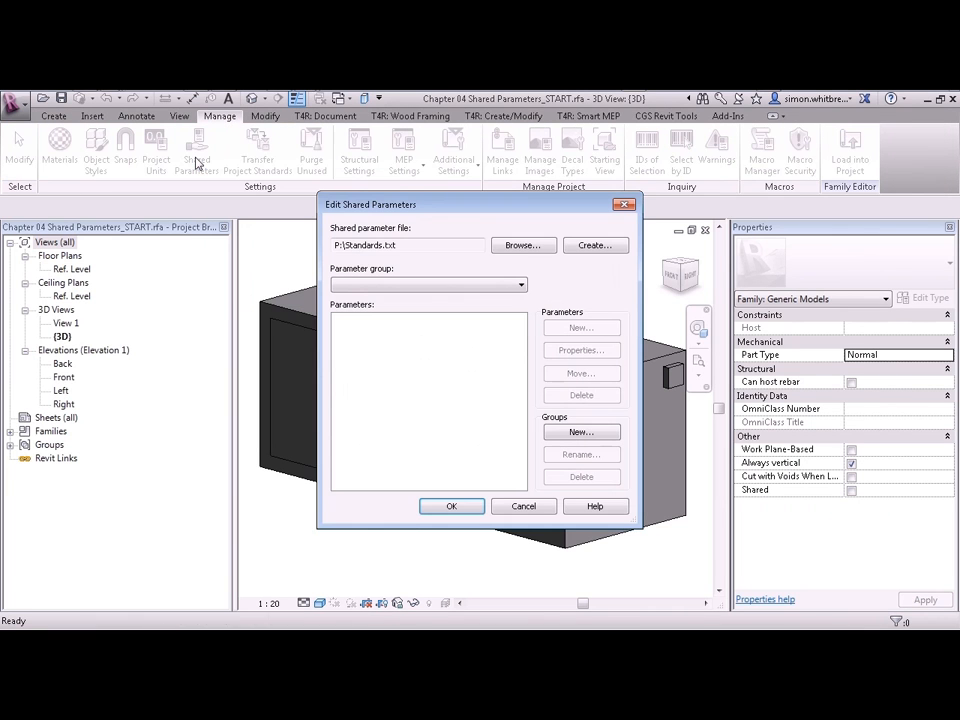
mouse_move(213, 208)
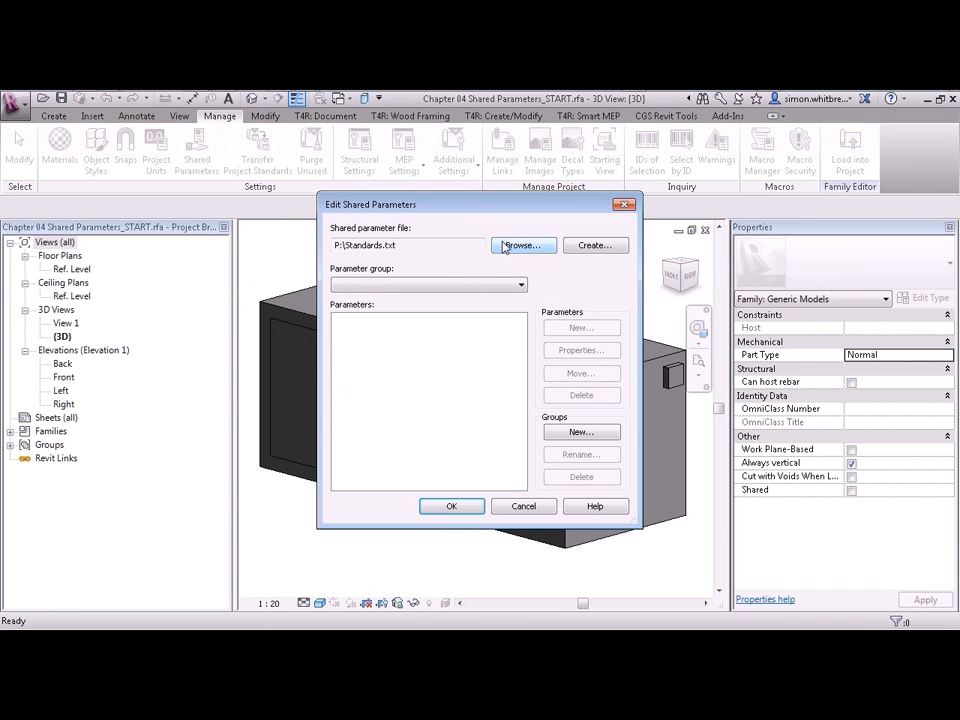
left_click(521, 245)
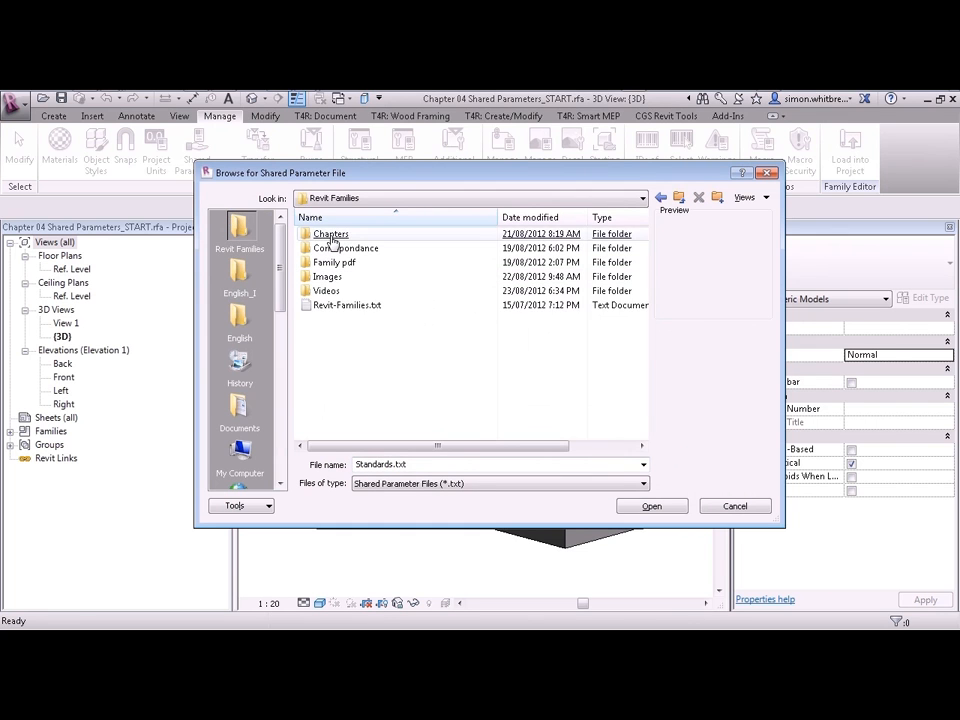
double_click(331, 233)
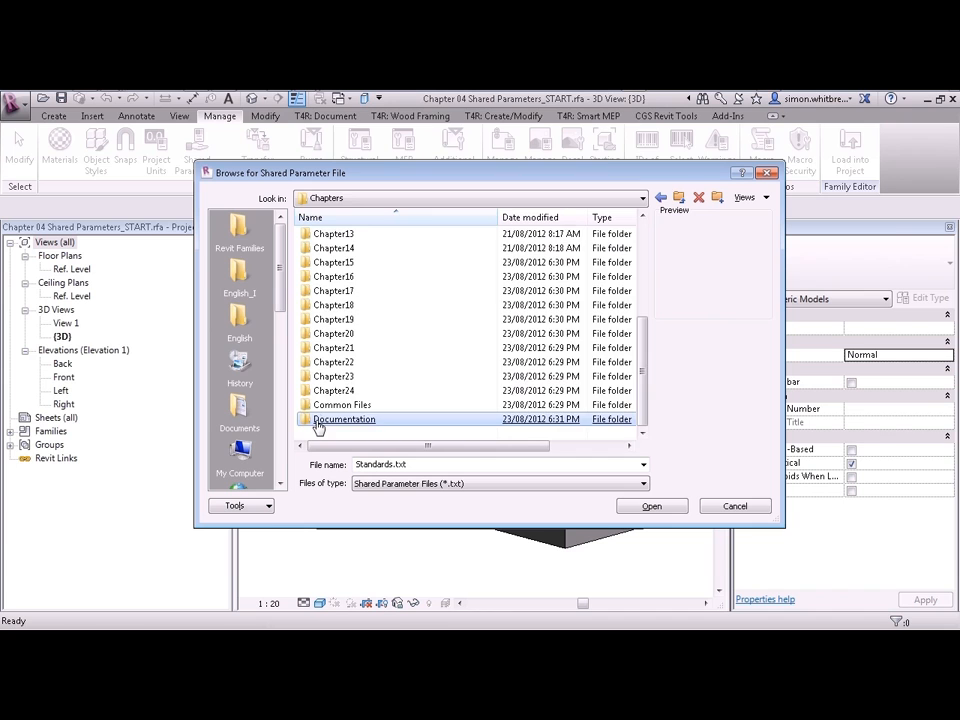
double_click(343, 419)
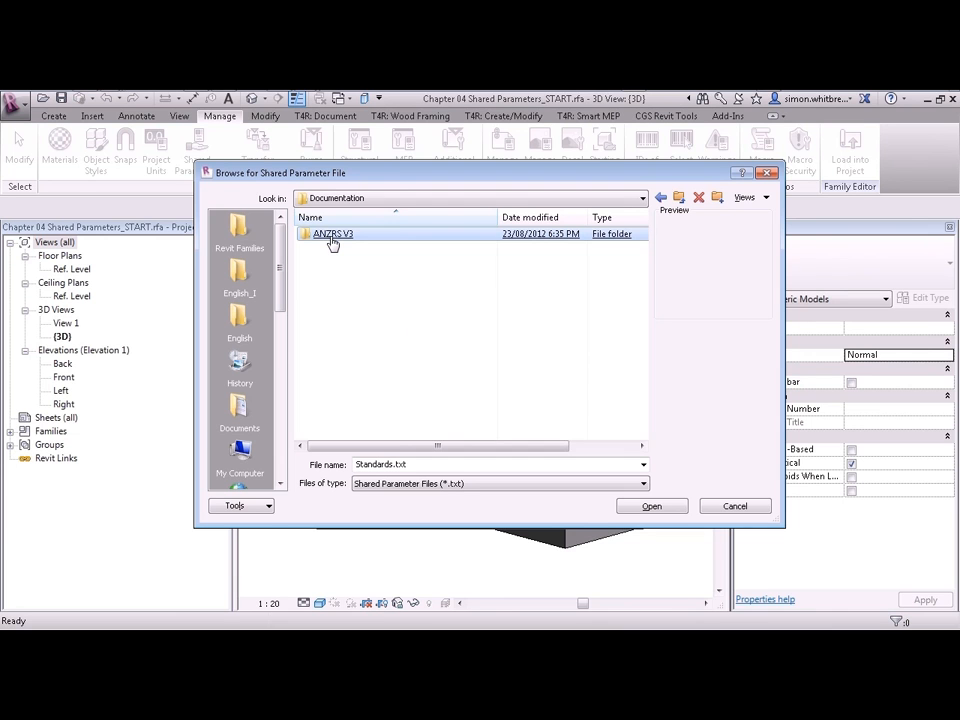
double_click(333, 233)
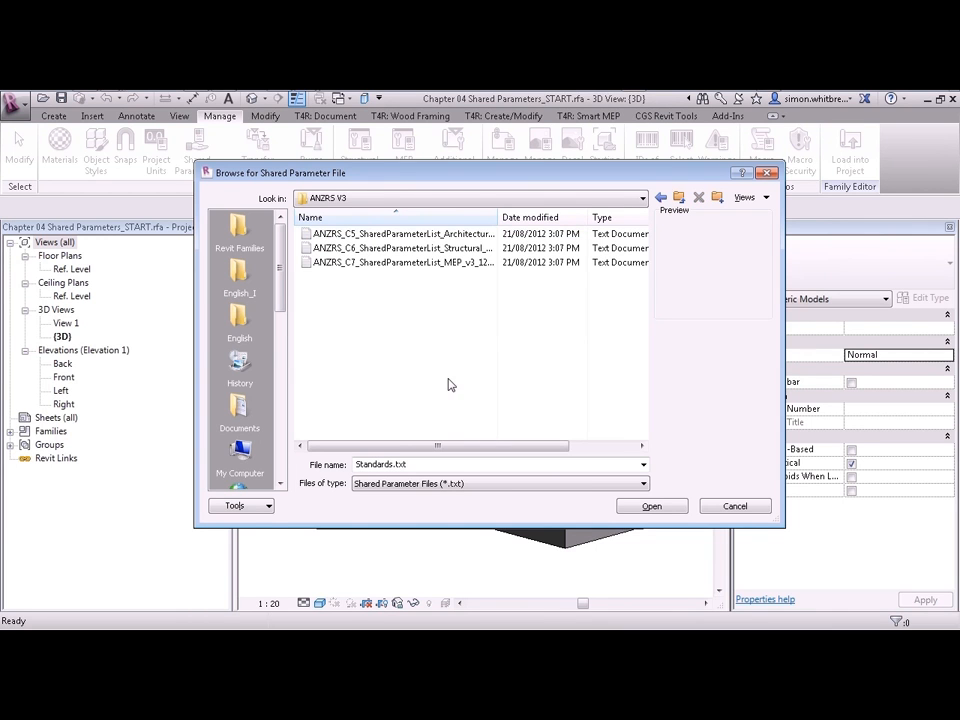
left_click(400, 262)
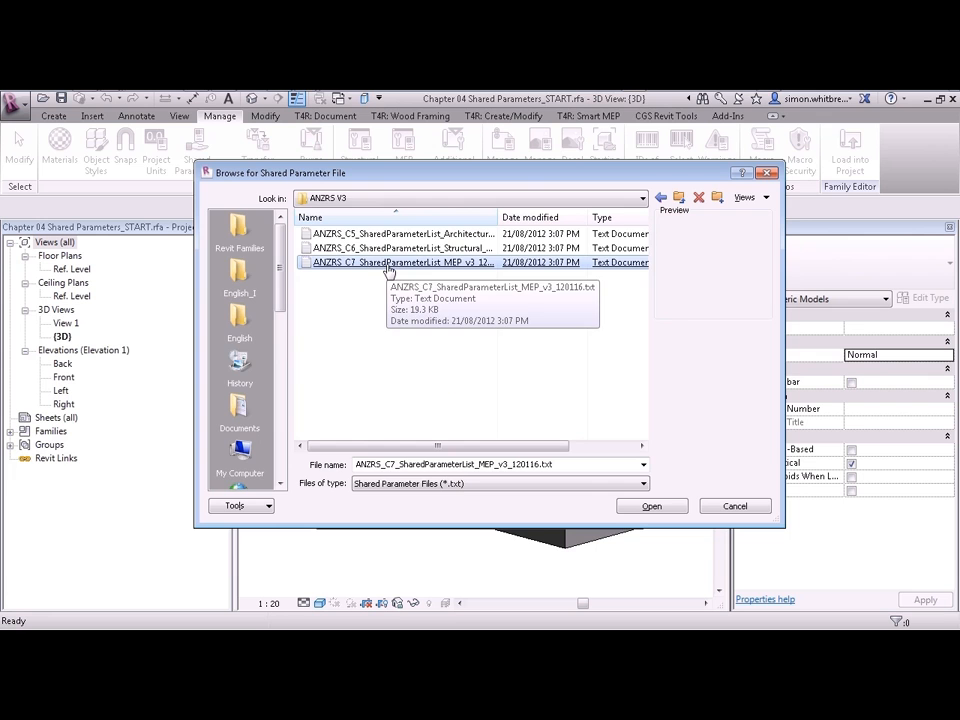
left_click(651, 505)
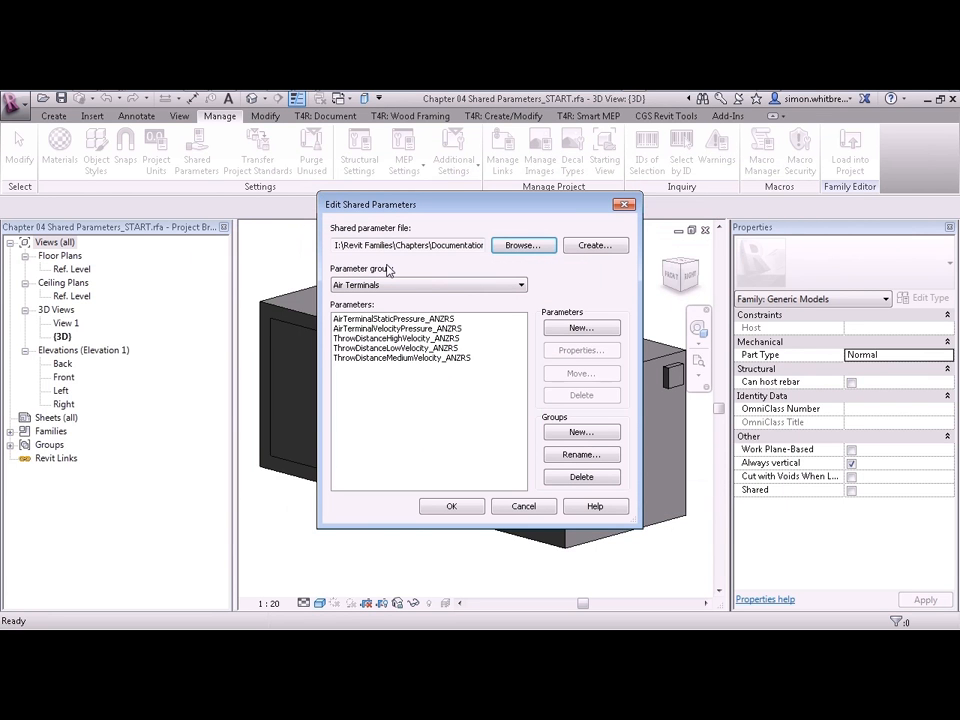
mouse_move(420, 280)
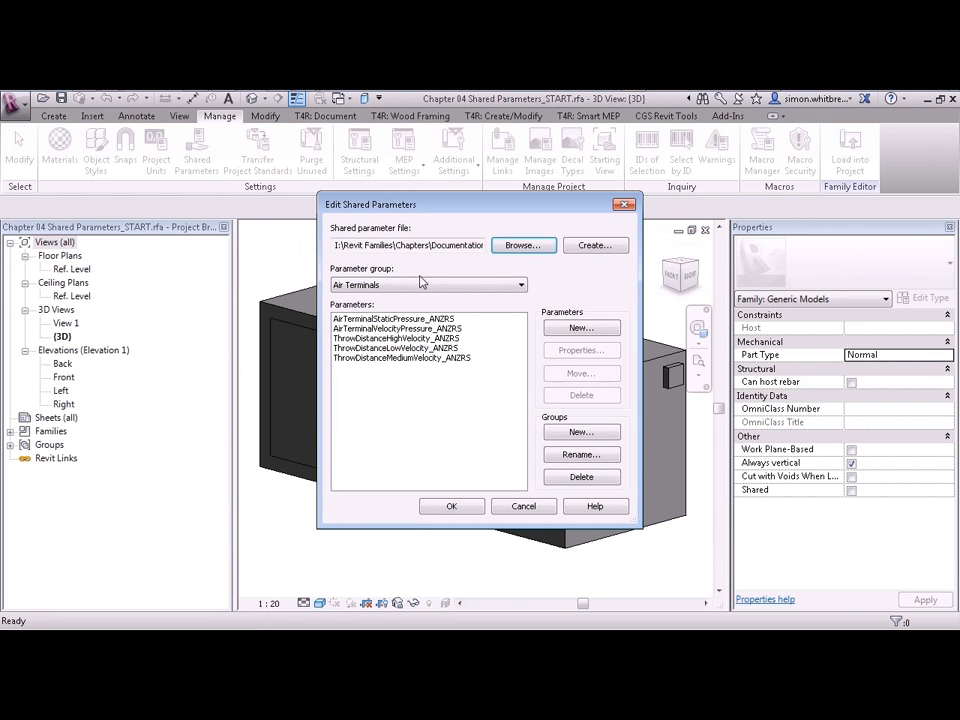
Switch the parameter group to Mechanical Equipment and scroll through its parameter list
left_click(519, 285)
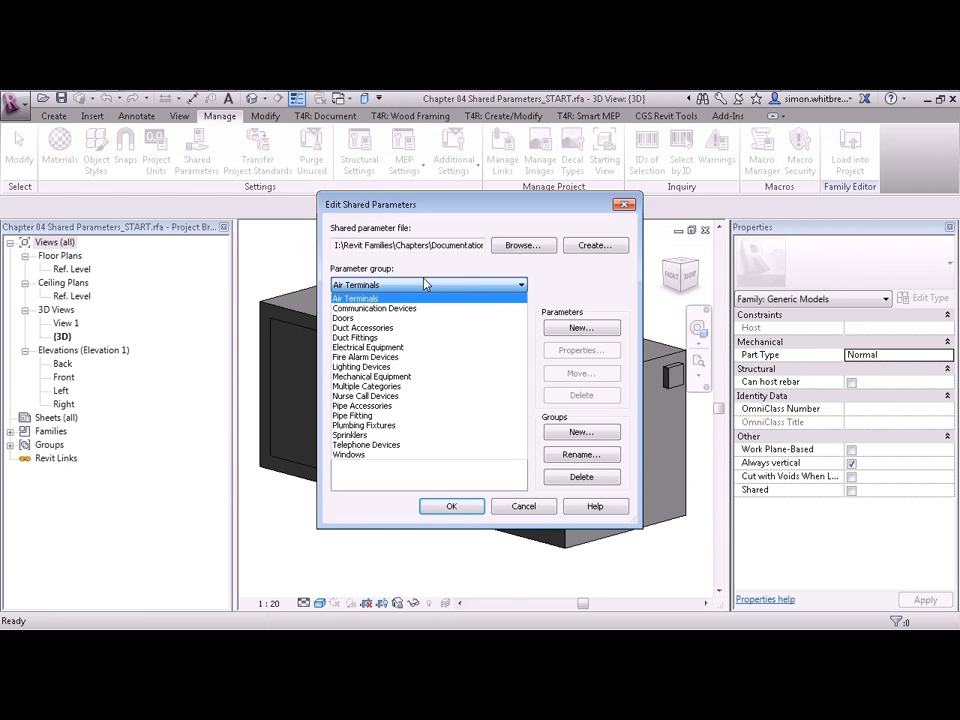
left_click(370, 376)
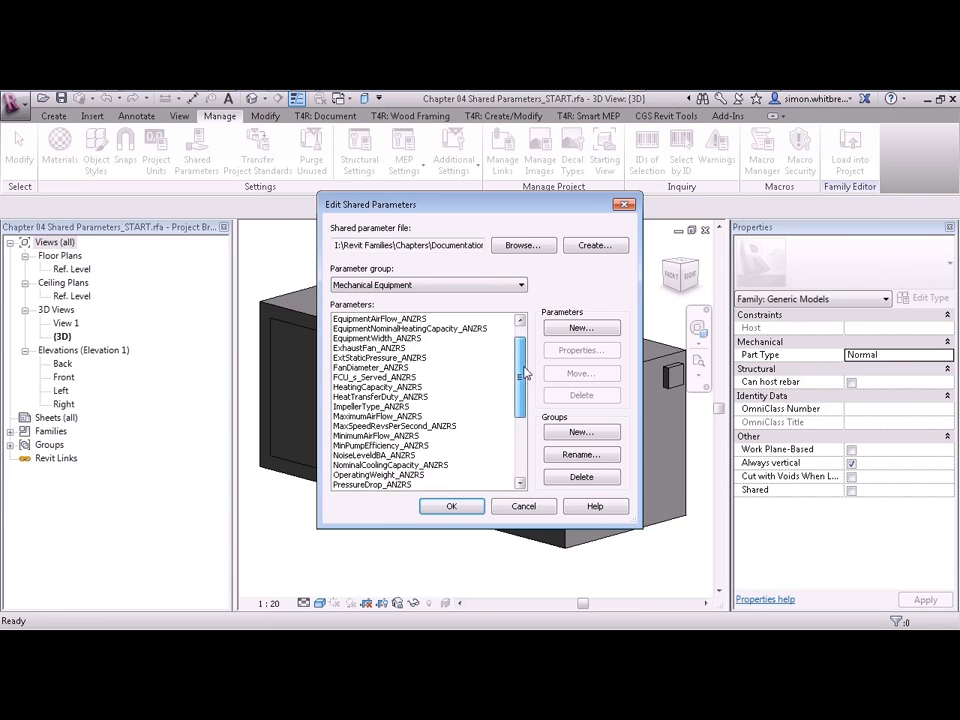
scroll("down", 3)
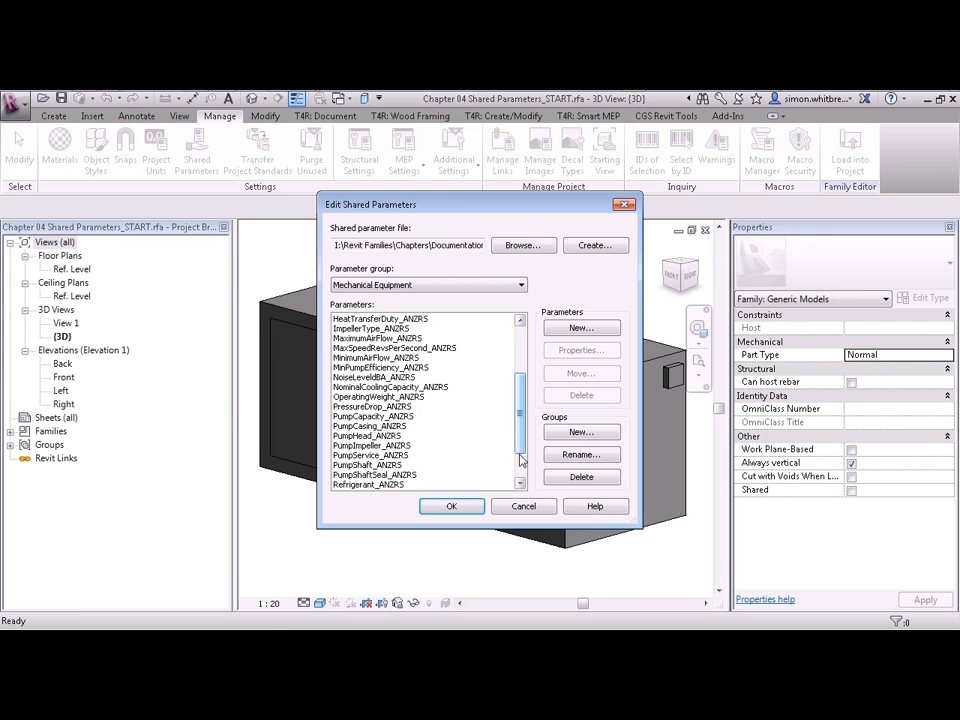
scroll("down", 3)
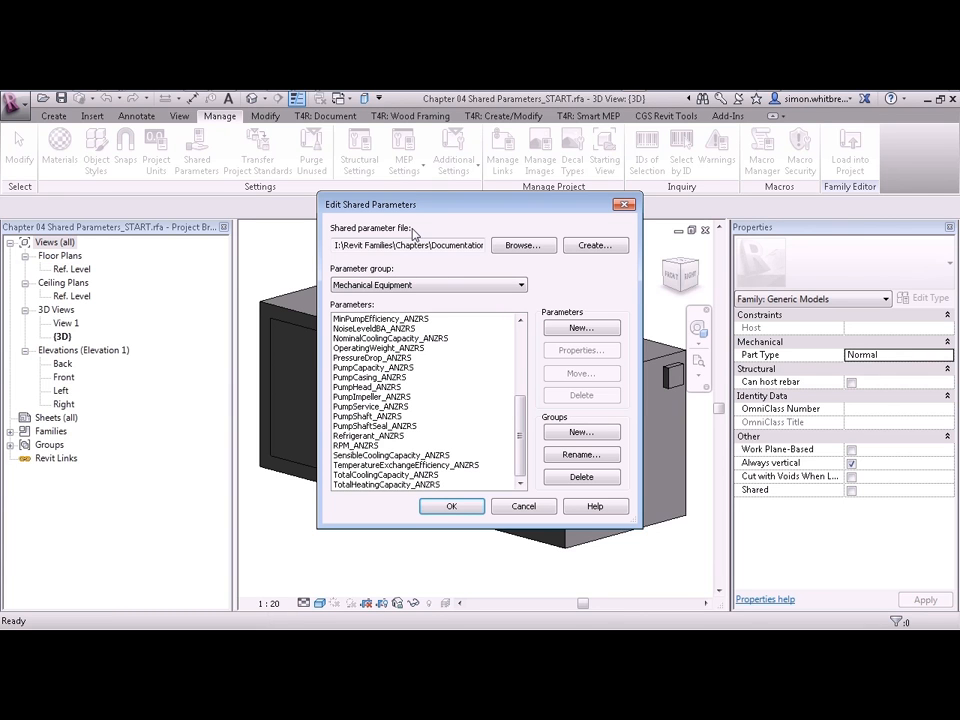
mouse_move(522, 245)
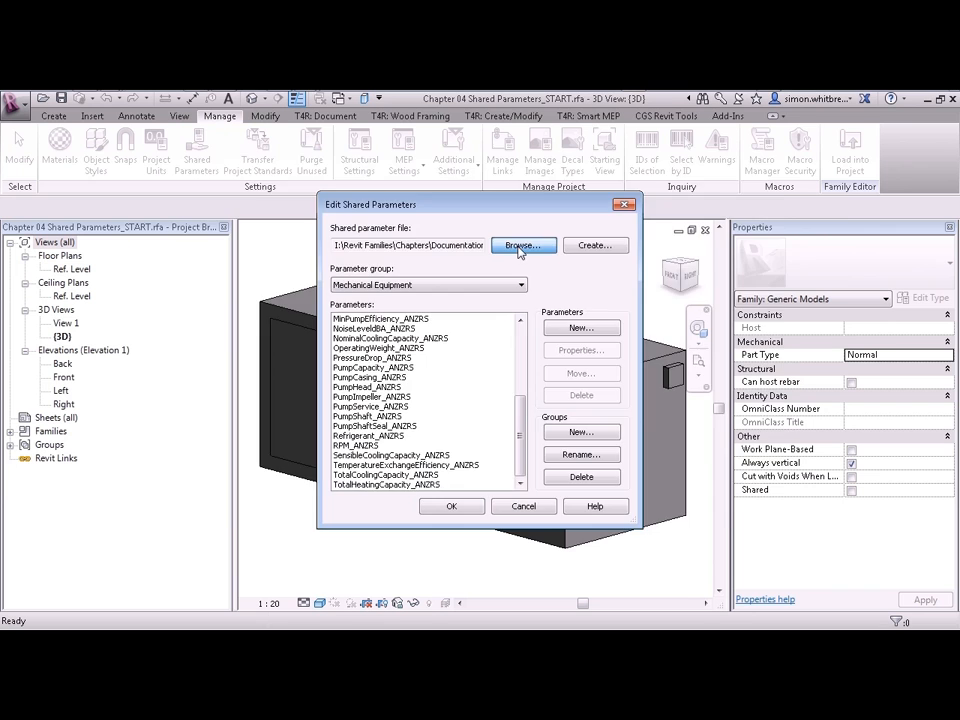
Load the ANZRS C5 Architectural parameter file, check its Casework group, and browse again
left_click(521, 245)
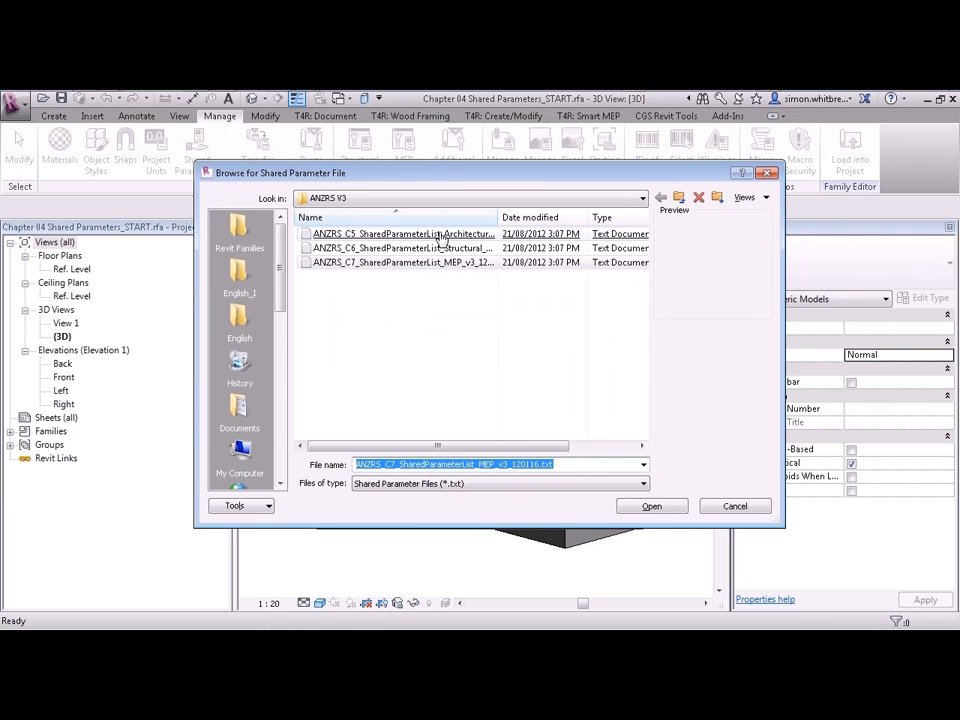
left_click(651, 505)
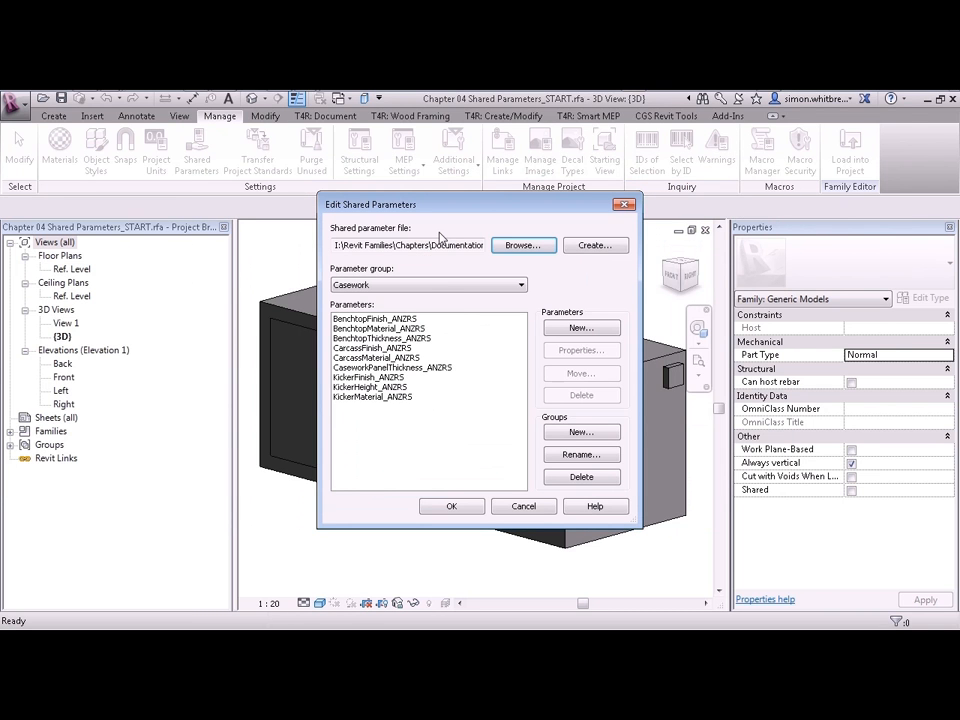
mouse_move(377, 280)
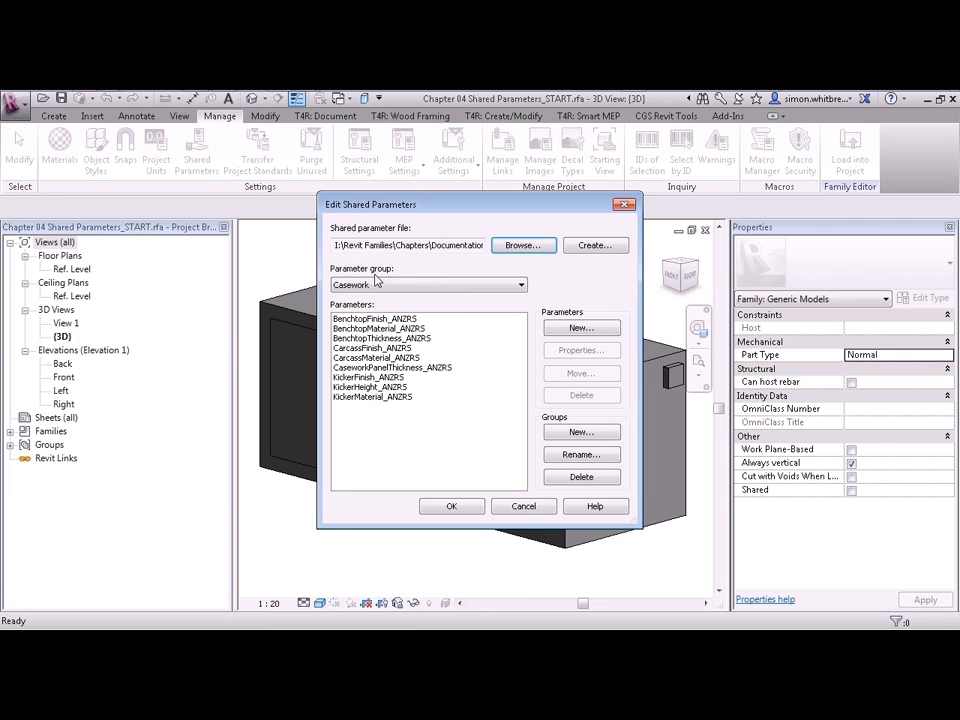
left_click(519, 285)
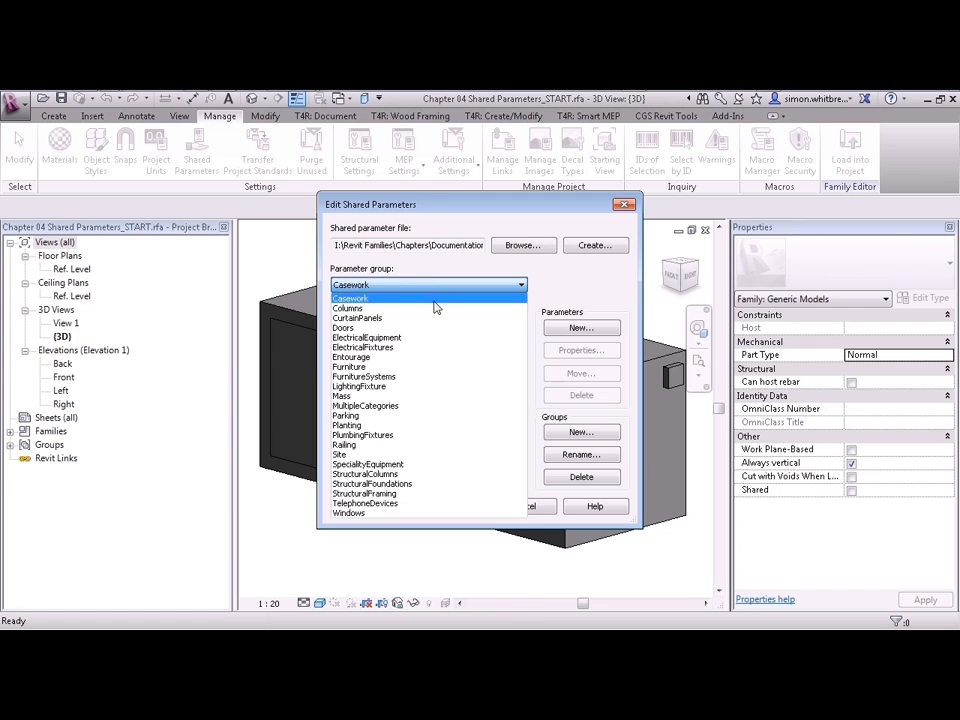
left_click(350, 298)
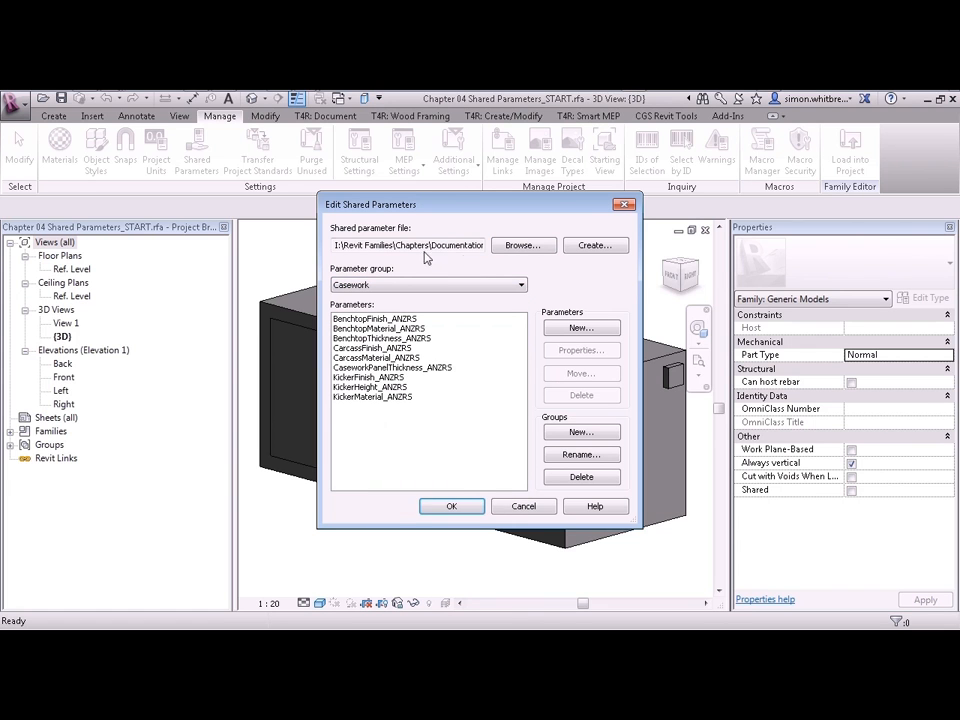
left_click(522, 245)
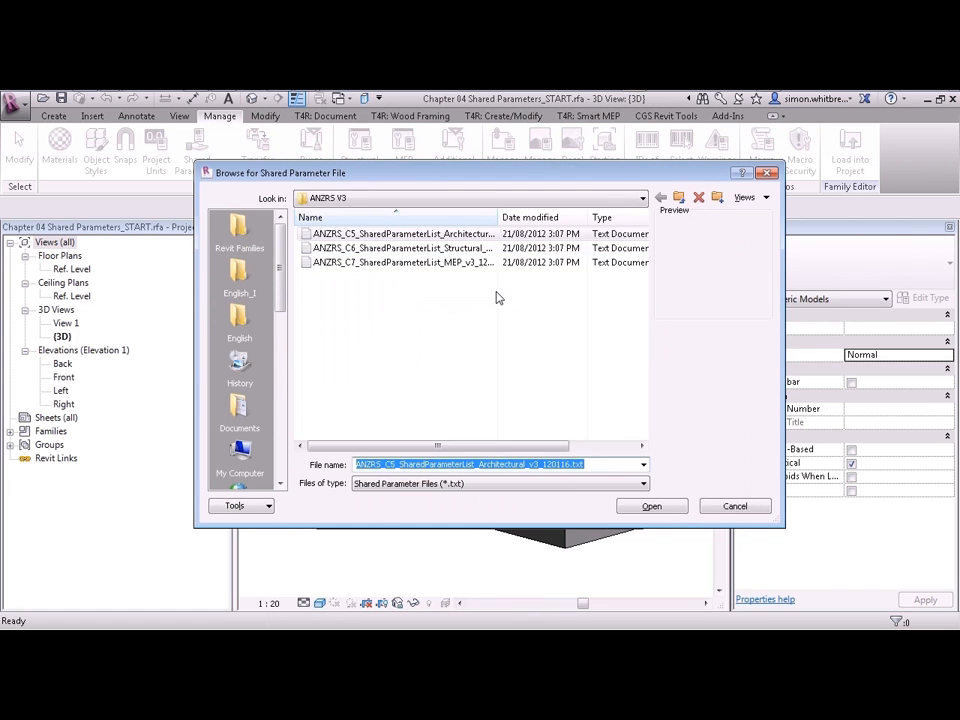
Open the C7 MEP shared parameter file in Notepad via the file's Edit action
left_click(582, 217)
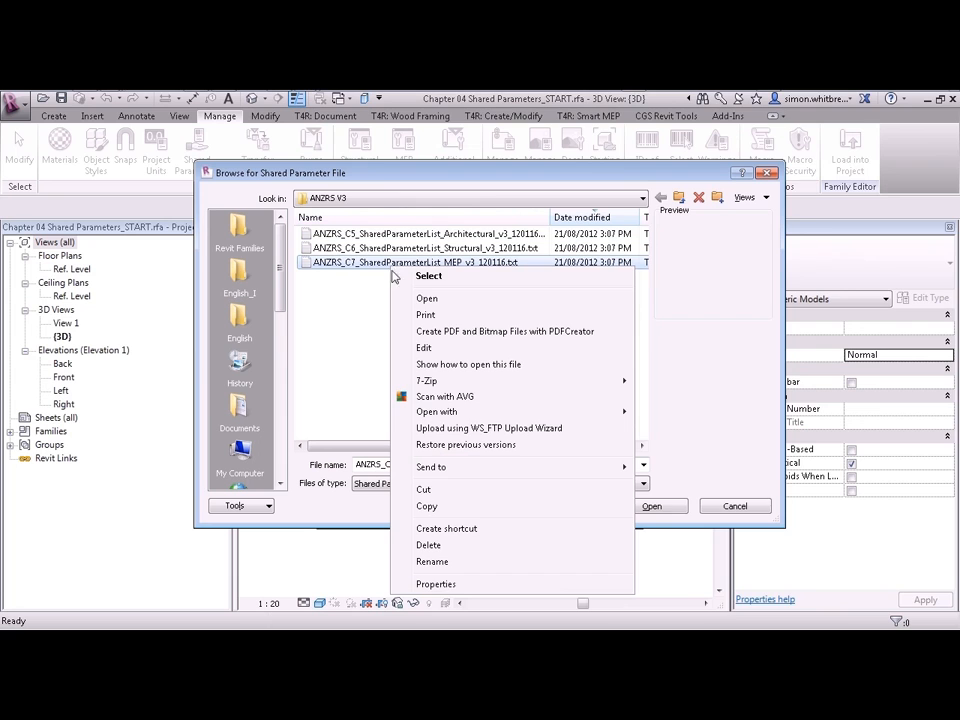
left_click(427, 298)
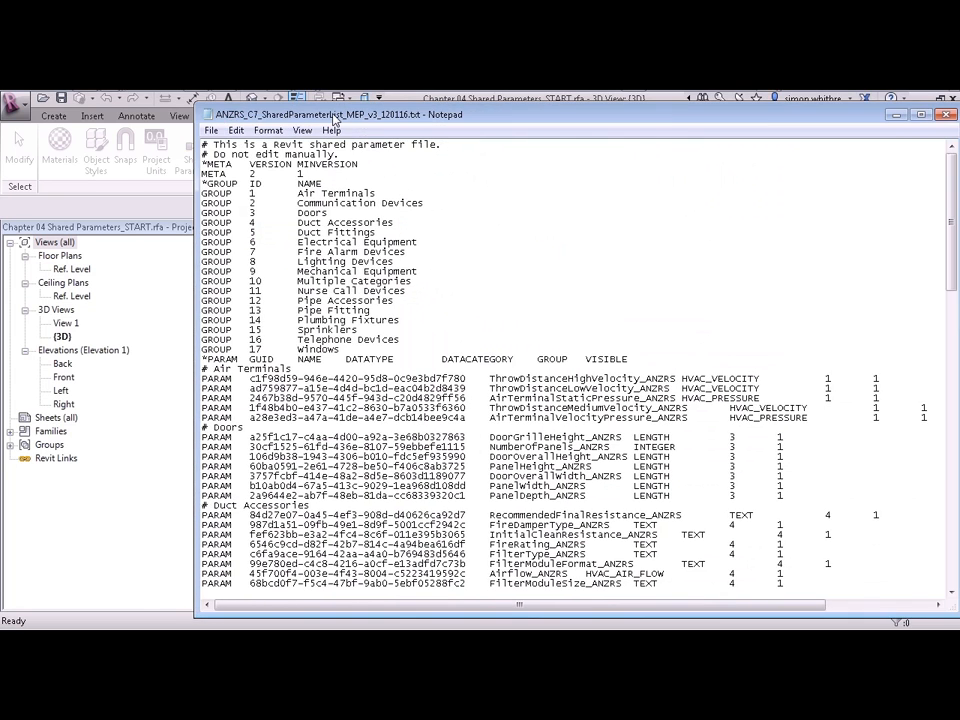
Maximize Notepad to read the MEP parameter file full screen
left_click(921, 113)
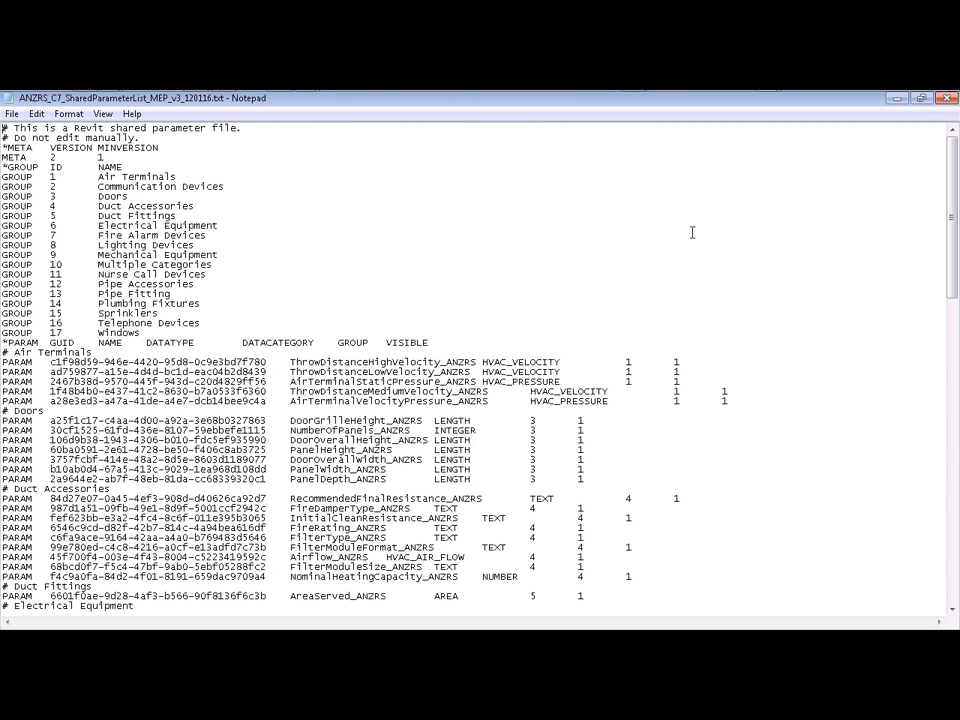
mouse_move(812, 107)
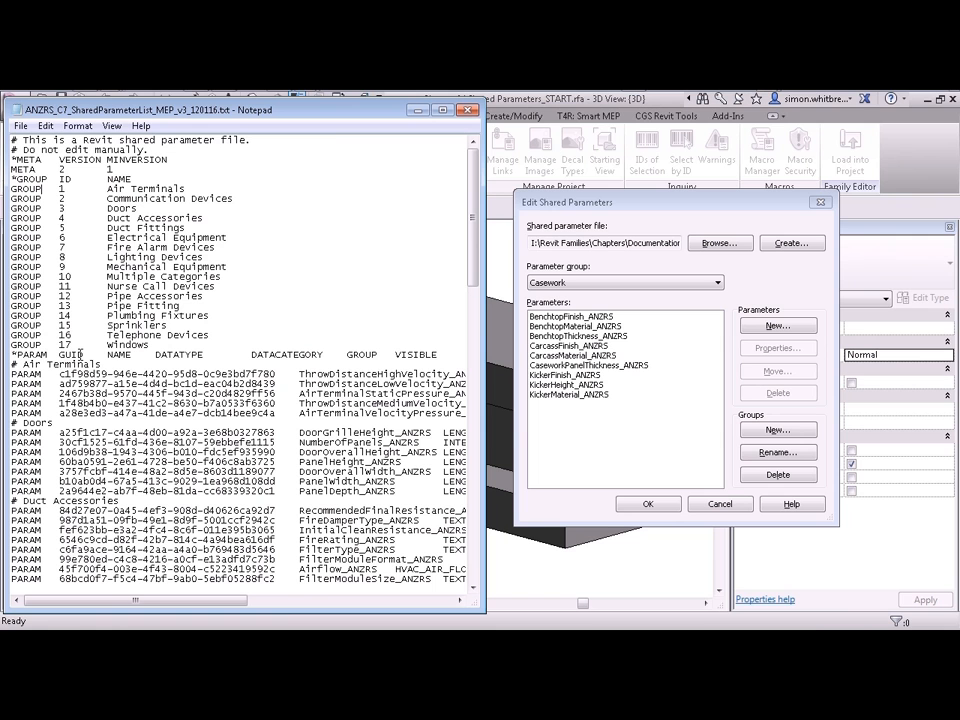
Select ThrowDistanceHighVelocity_ANZRS and scroll to view the data type and group columns
double_click(119, 354)
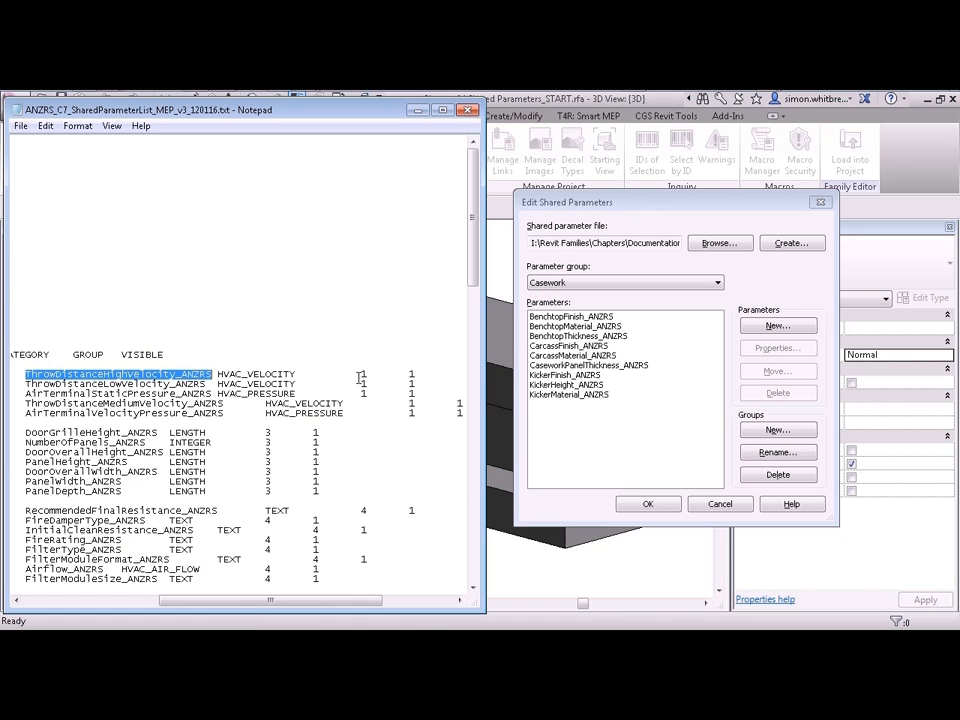
scroll("up", 3)
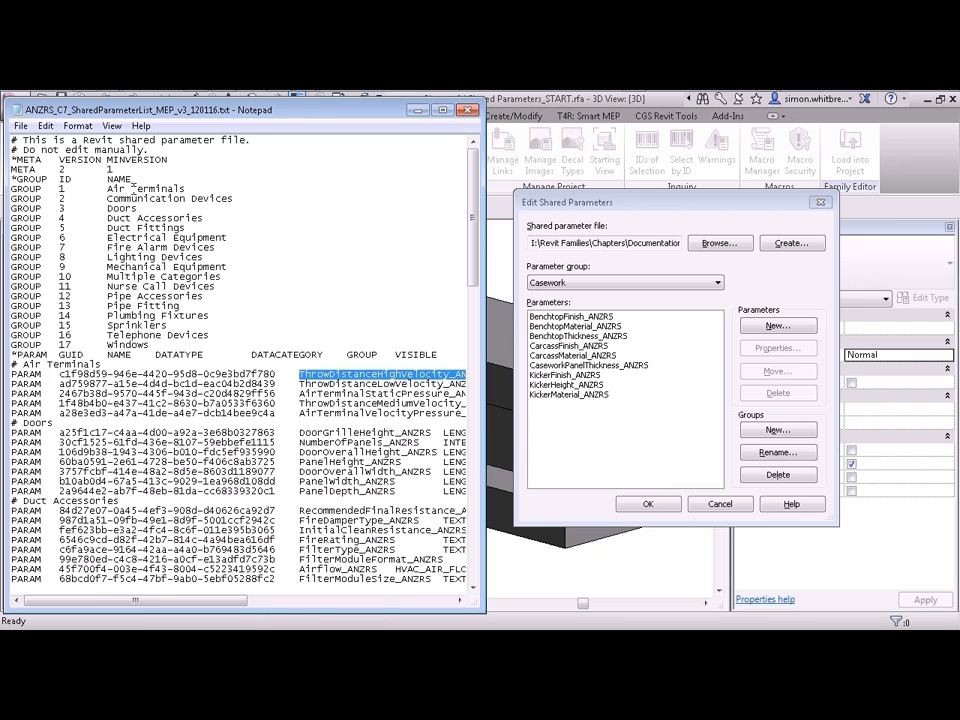
scroll("right", 3)
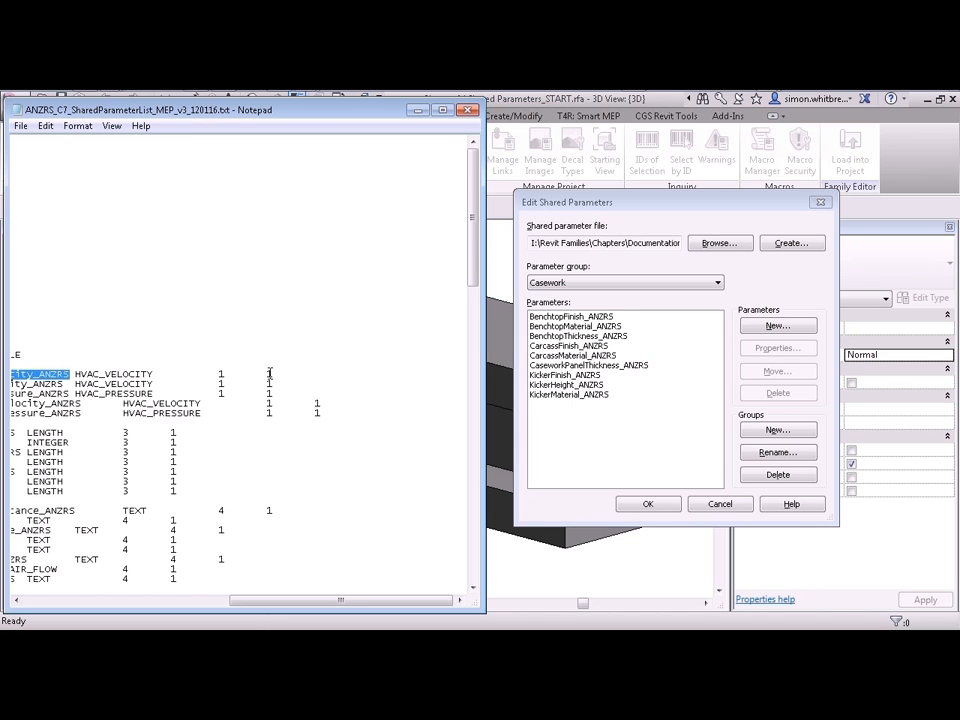
mouse_move(456, 130)
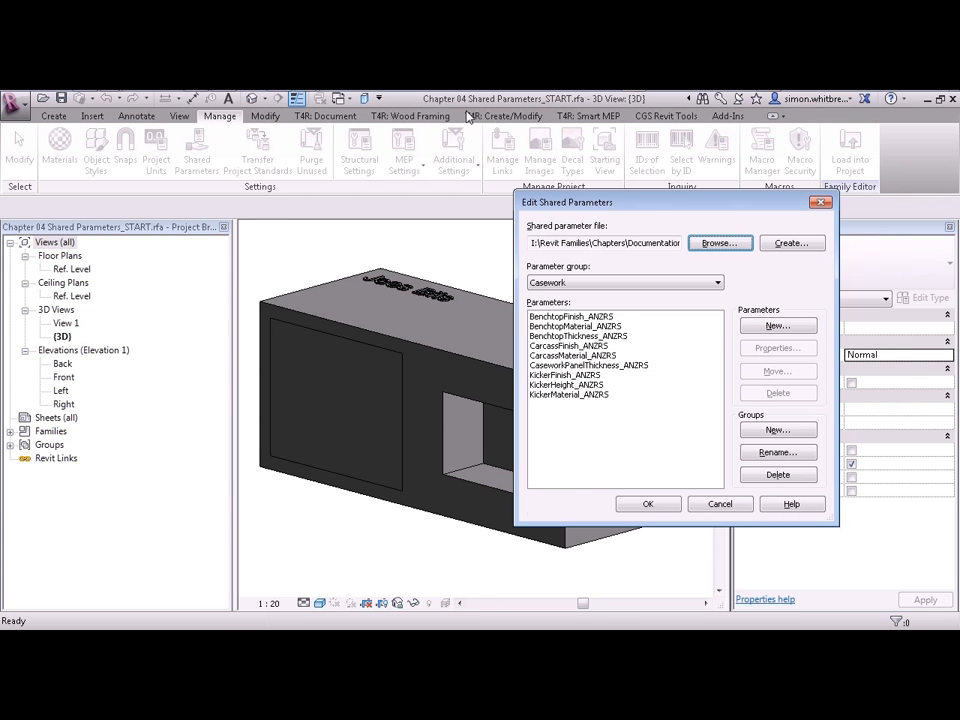
Set ANZRS_C7_SharedParameterList_MEP_v3_120116.txt as the shared parameter file and close the editor
left_click(719, 243)
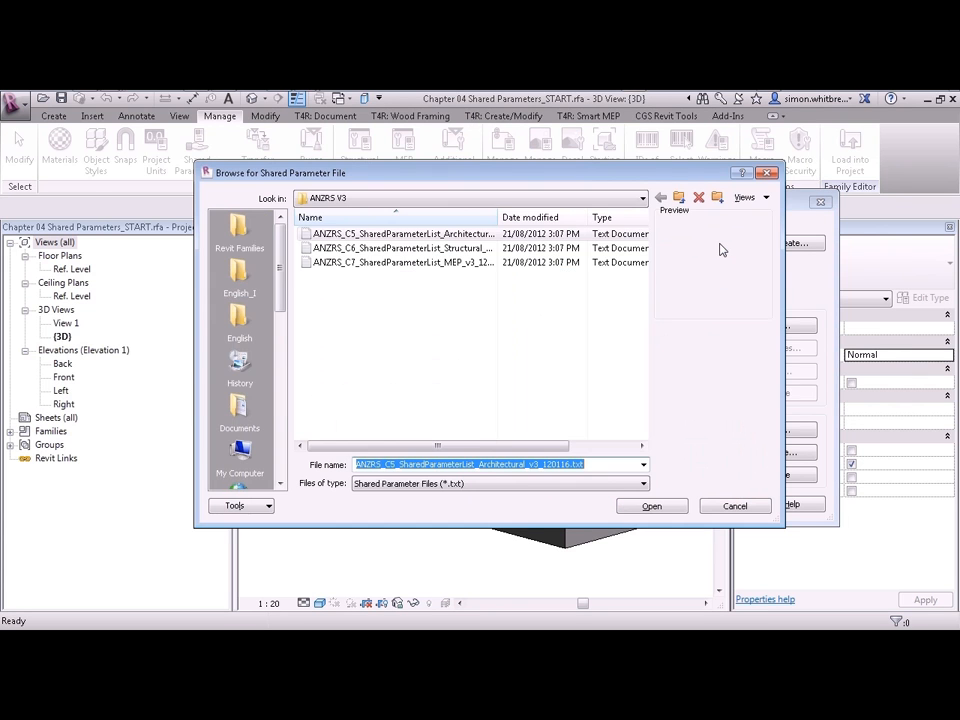
left_click(400, 262)
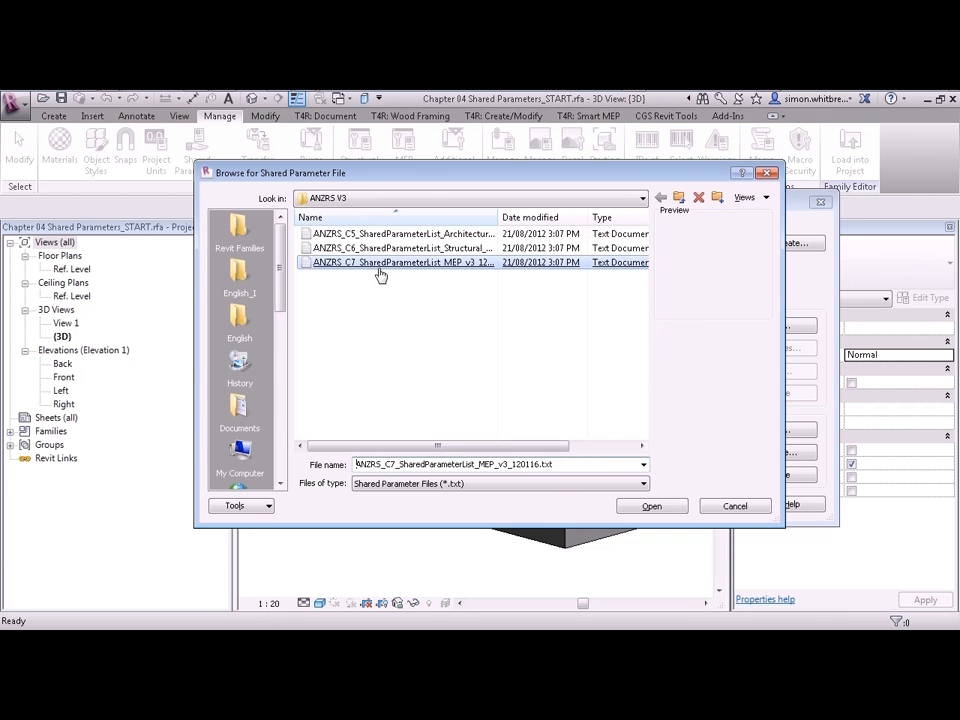
left_click(651, 505)
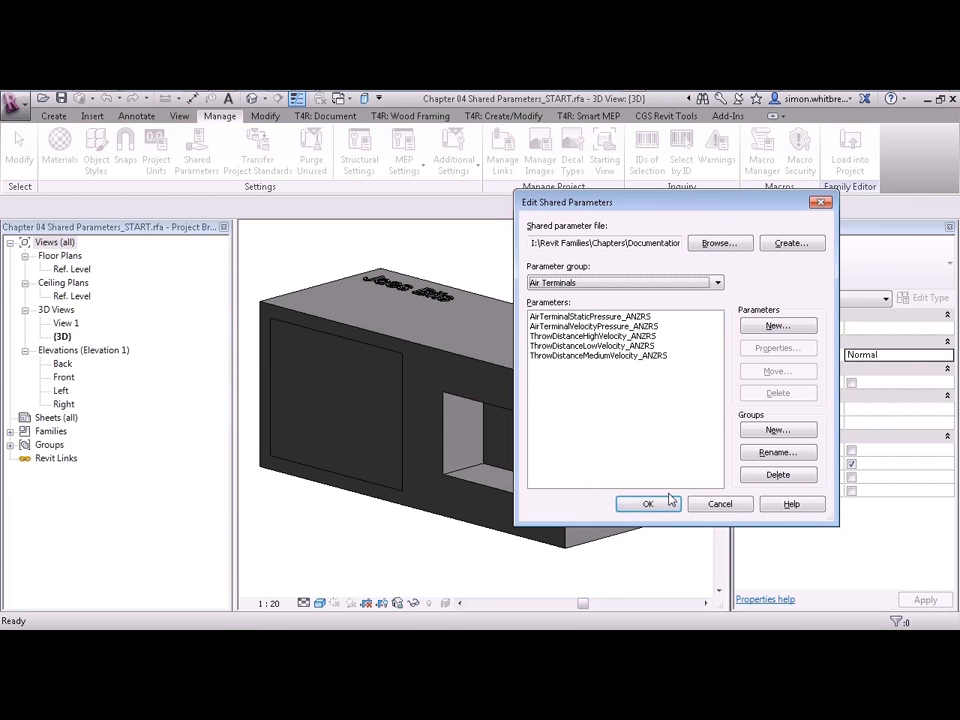
left_click(647, 503)
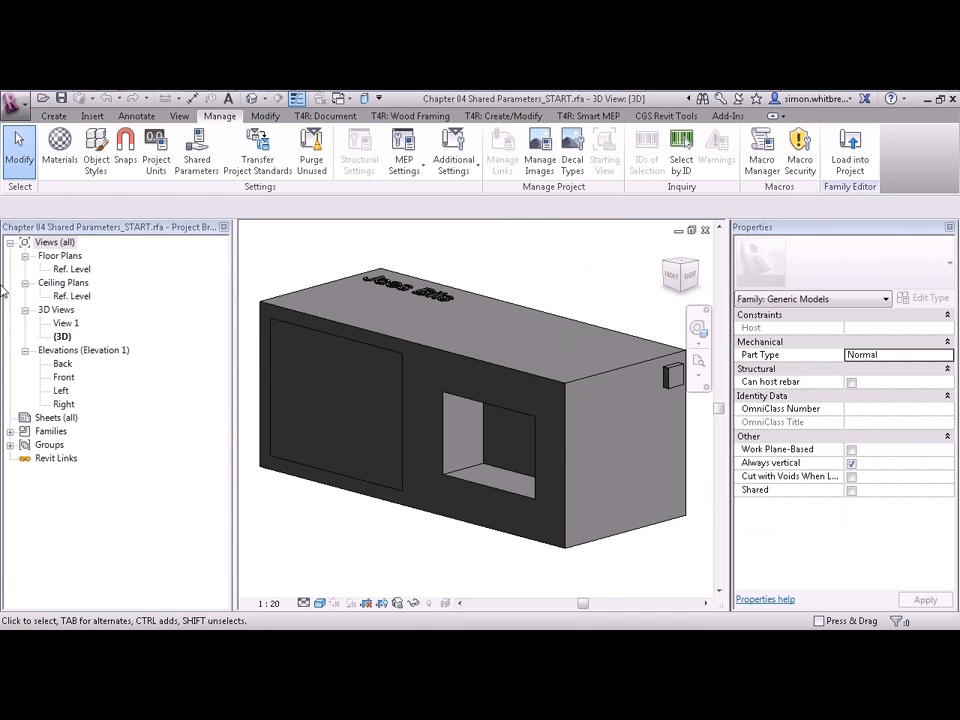
Add shared parameter EquipmentWidth_ANZRS from Mechanical Equipment as a Dimensions type parameter
left_click(53, 115)
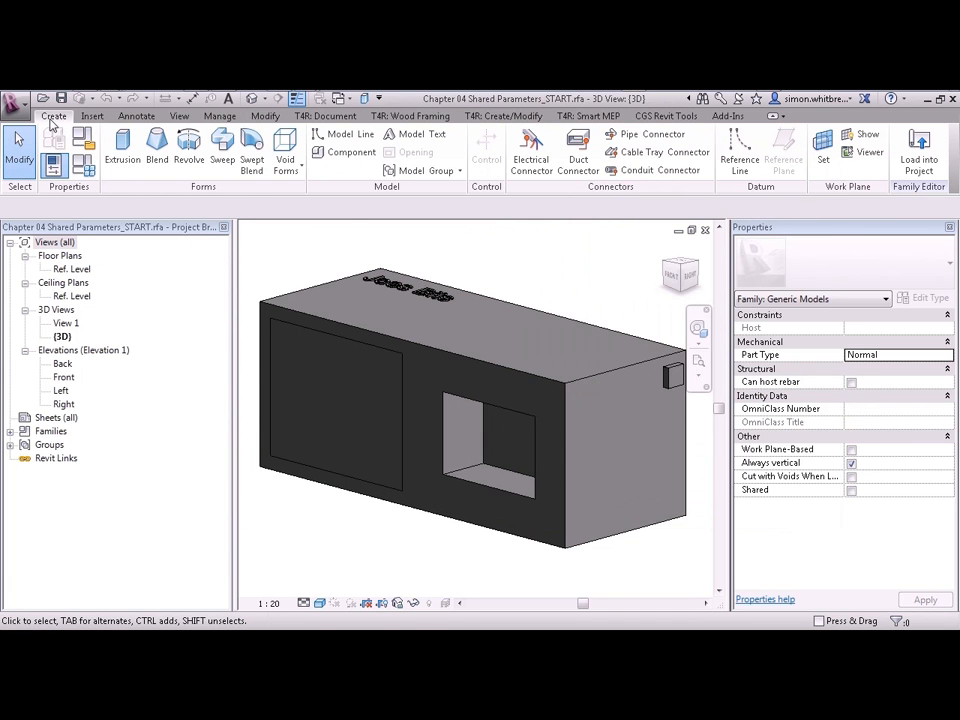
mouse_move(82, 165)
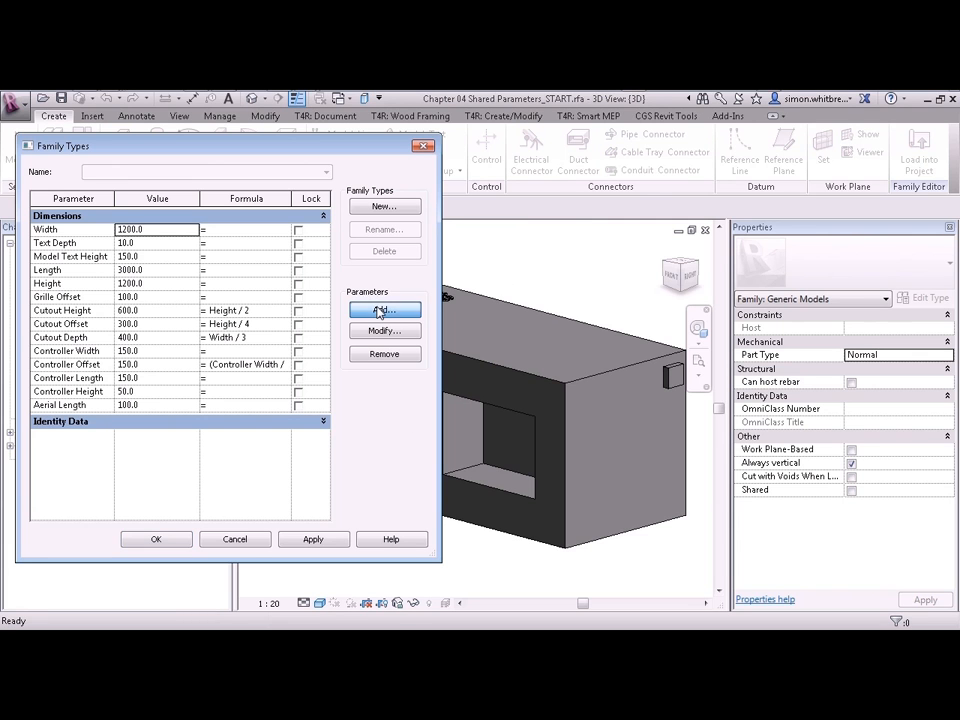
left_click(384, 310)
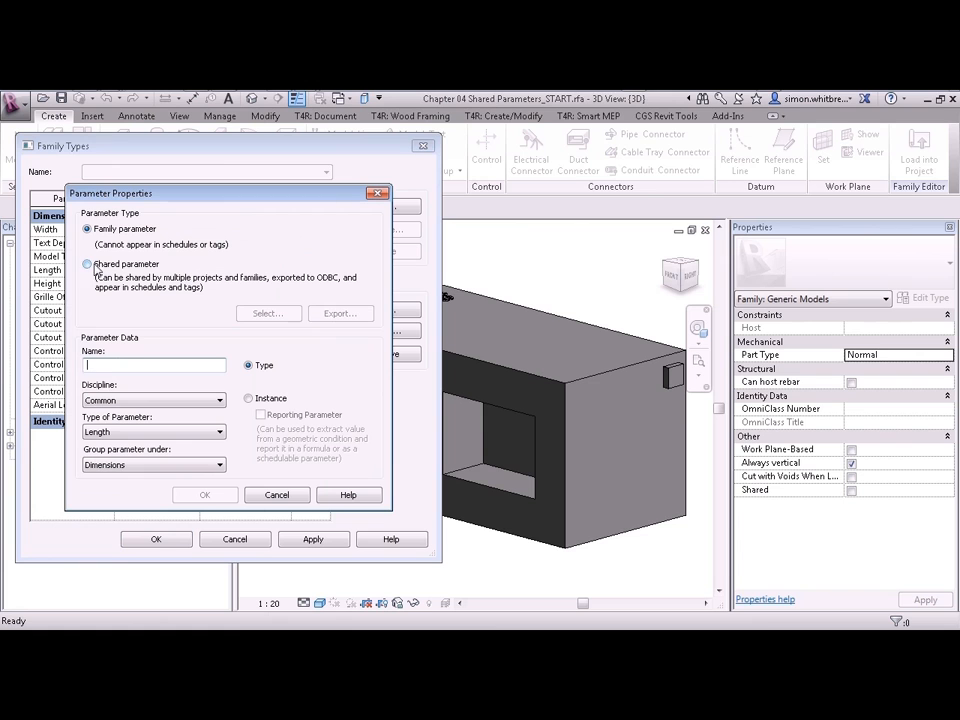
left_click(87, 268)
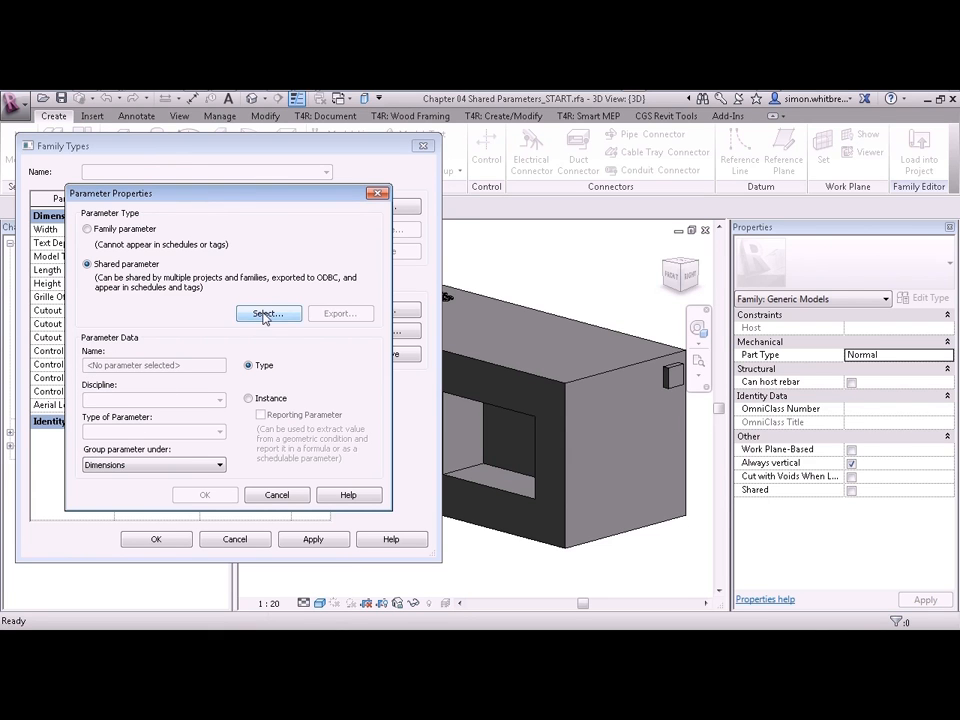
left_click(267, 313)
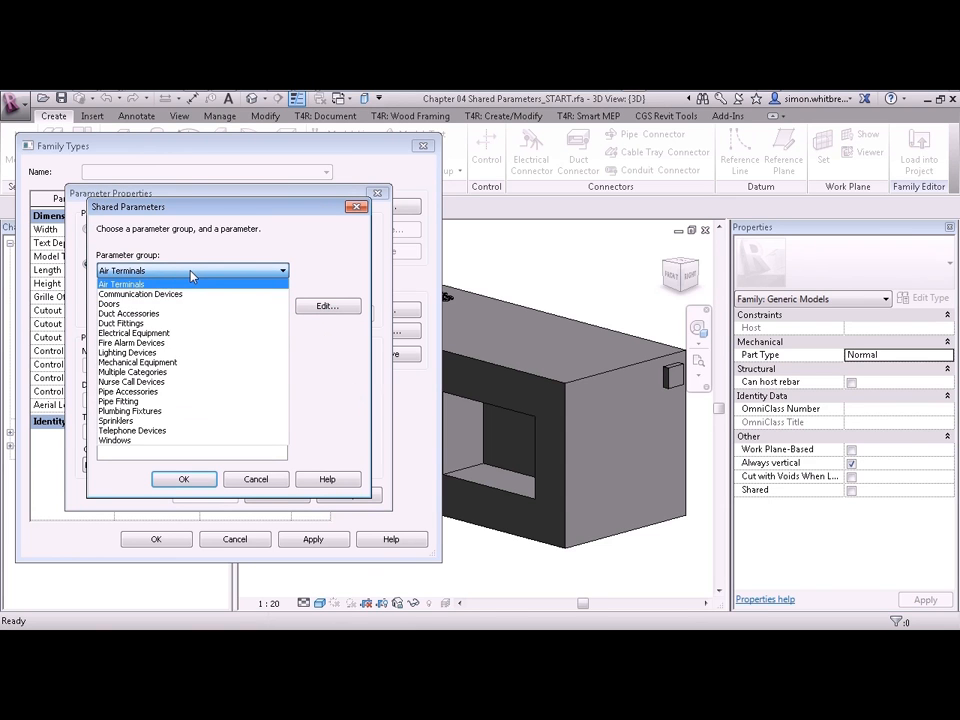
left_click(137, 362)
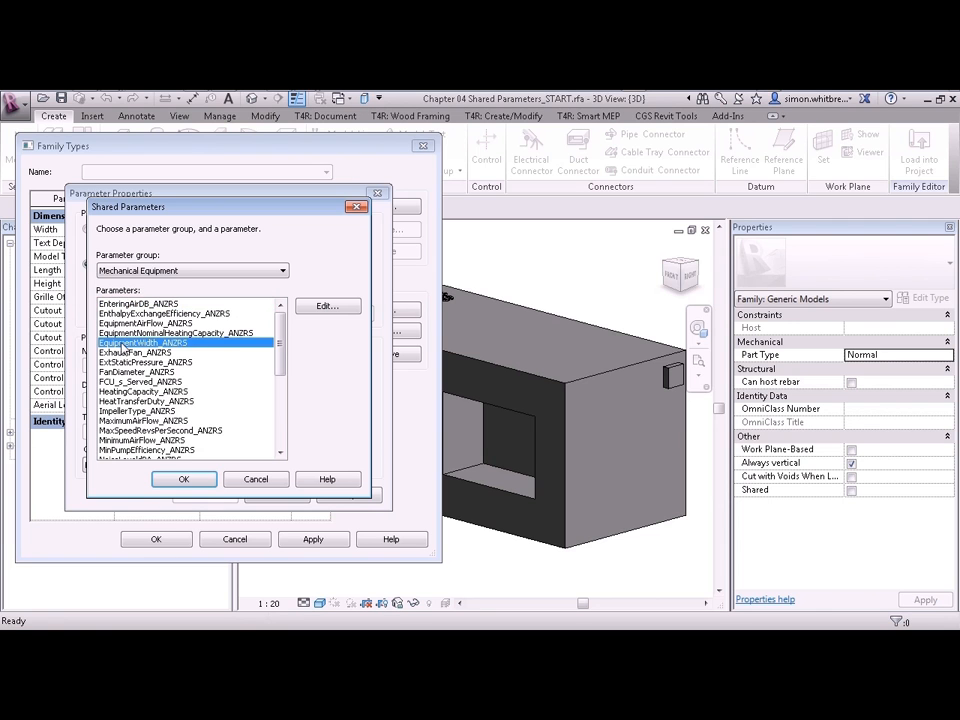
left_click(183, 479)
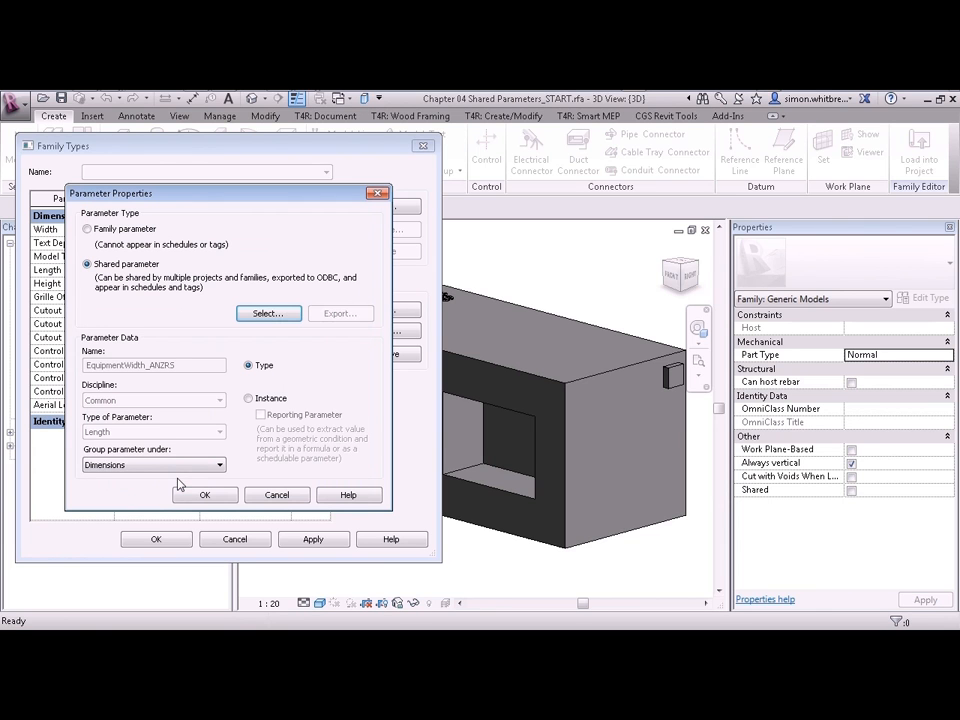
mouse_move(182, 371)
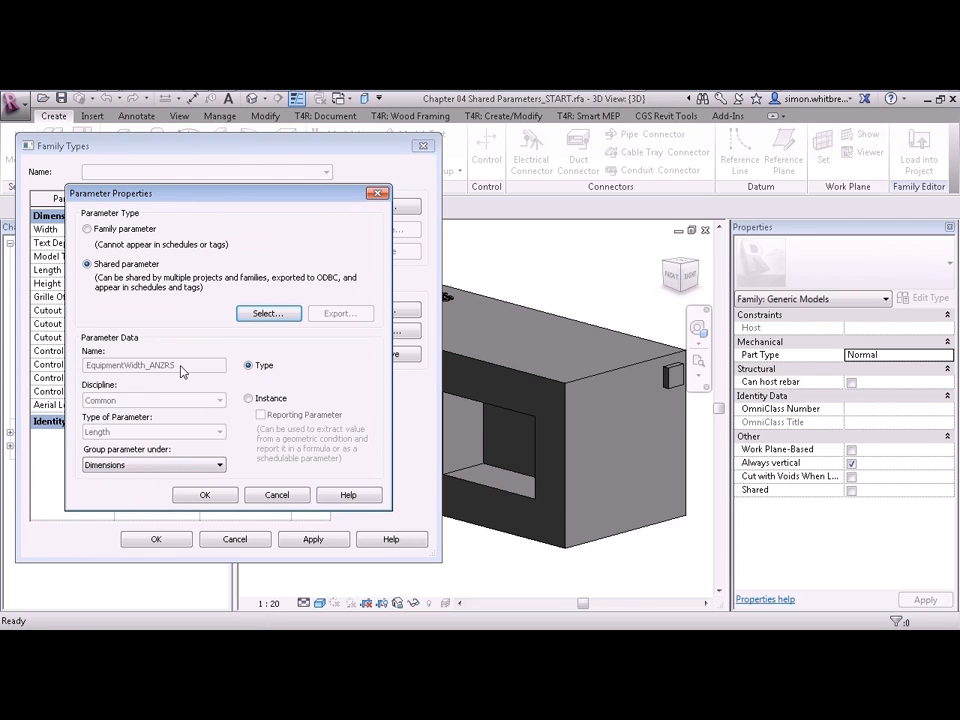
mouse_move(113, 447)
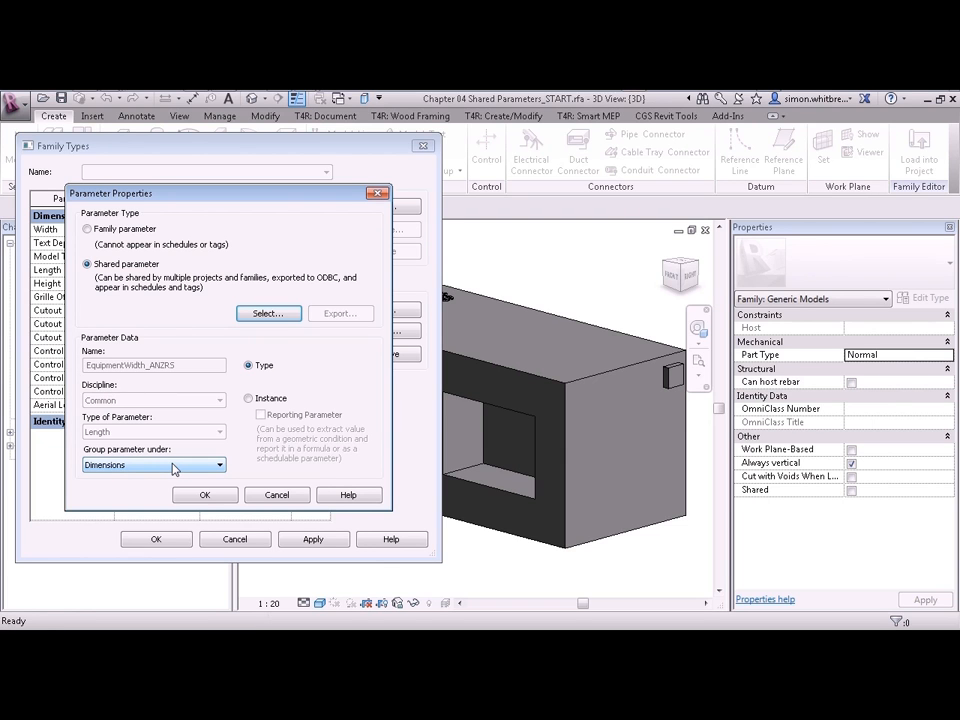
left_click(205, 495)
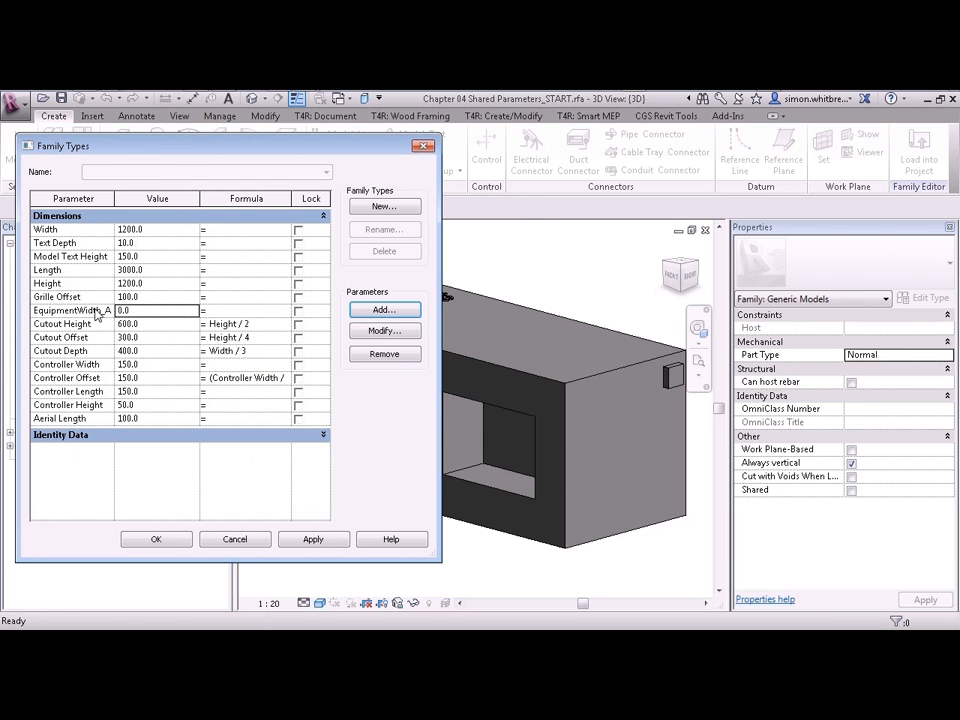
Review EquipmentWidth_ANZRS properties without changes, then remove it and confirm Yes
left_click(72, 310)
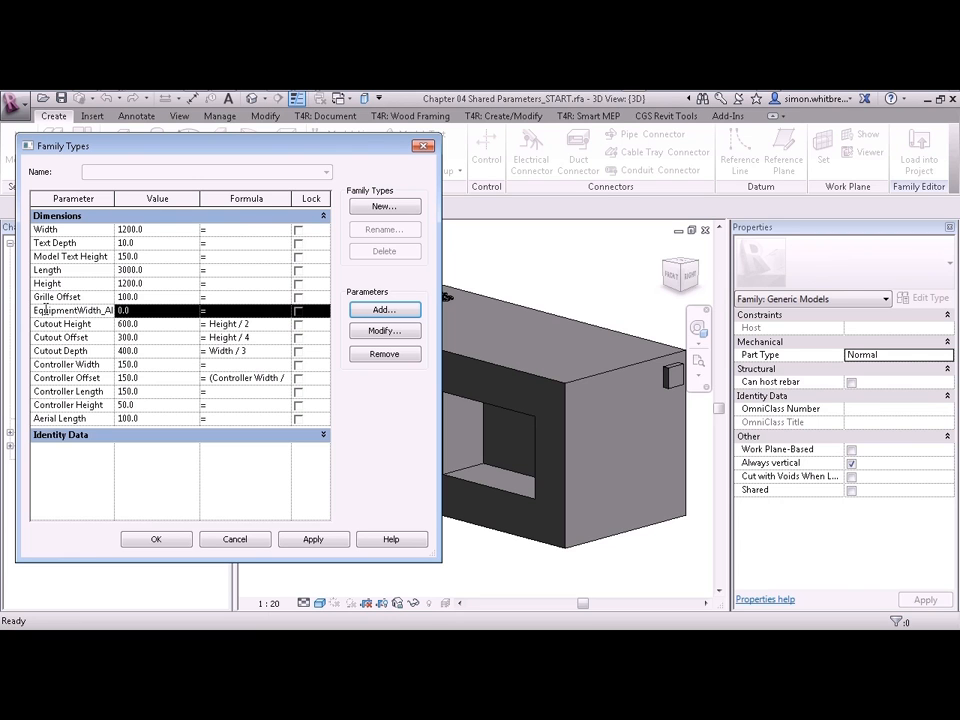
left_click(384, 309)
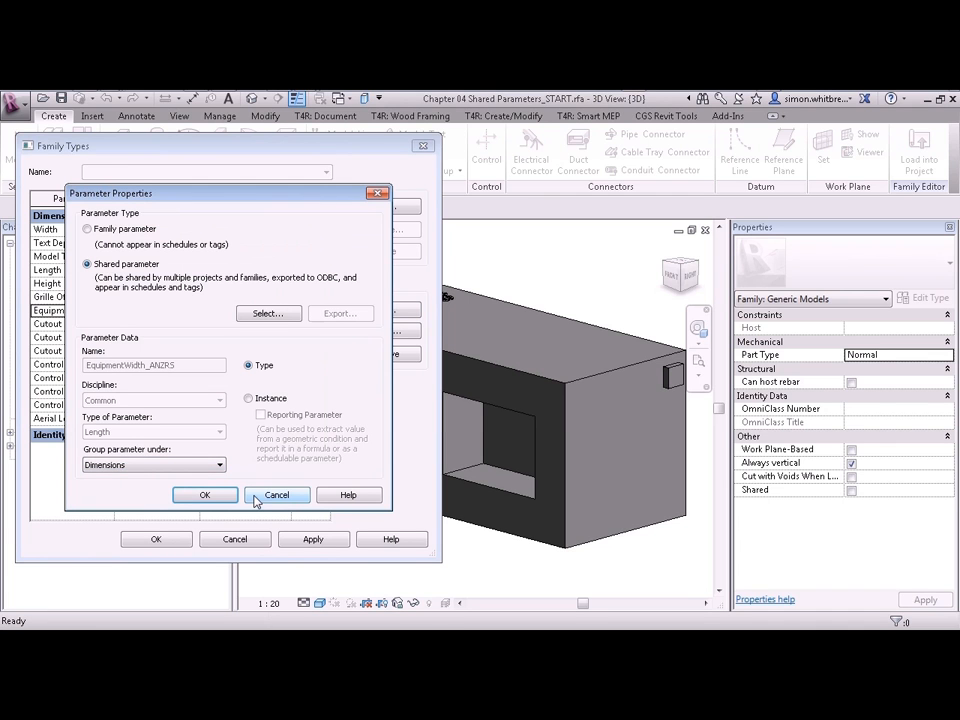
left_click(205, 495)
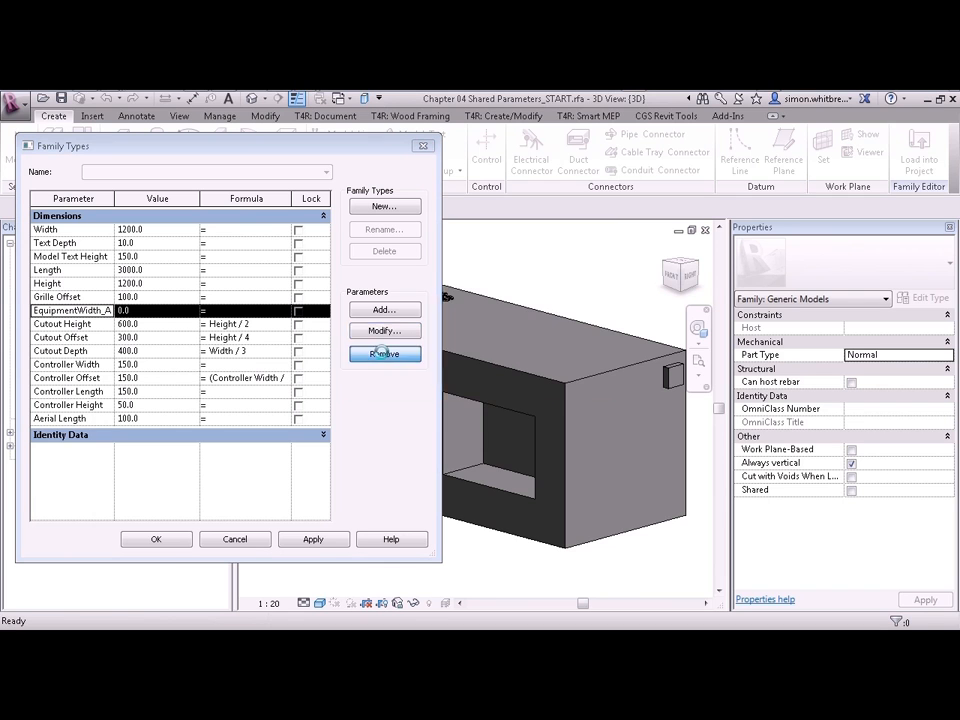
left_click(385, 353)
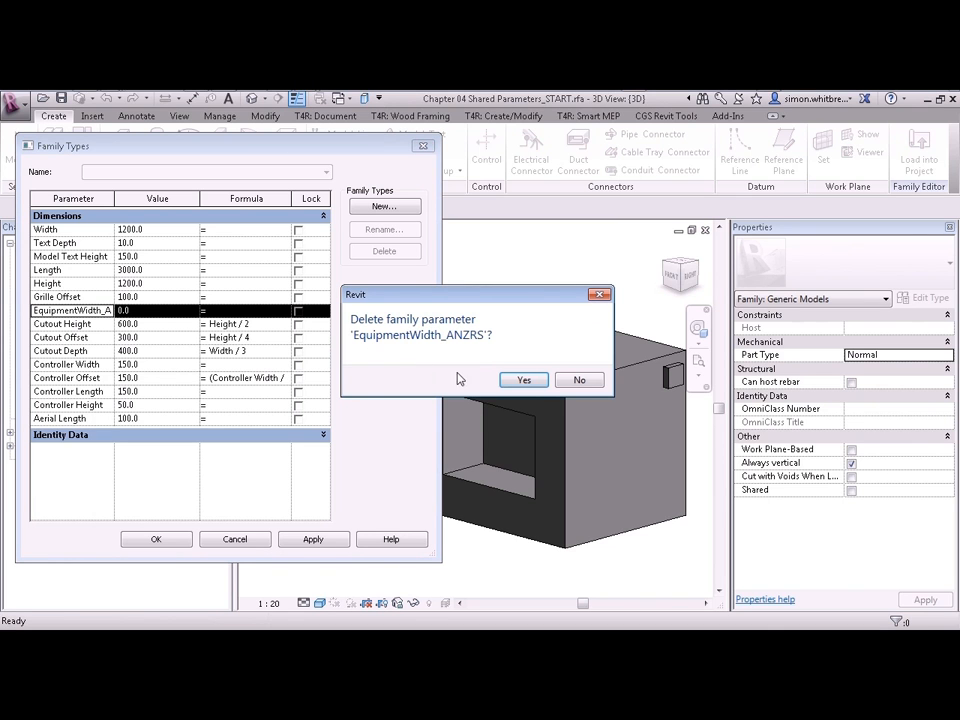
left_click(523, 379)
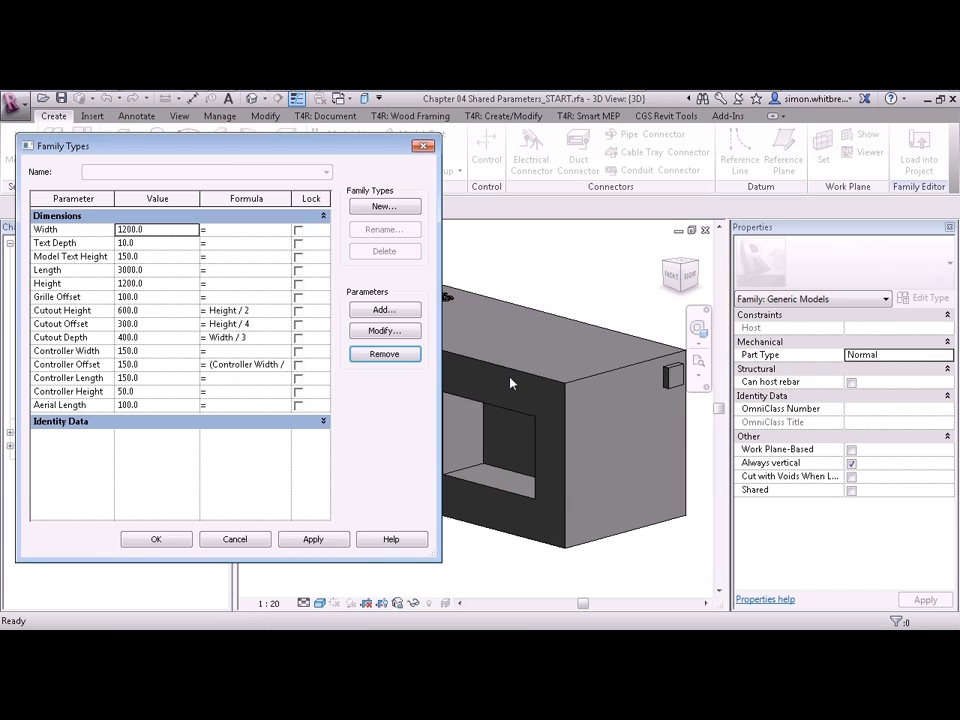
mouse_move(460, 388)
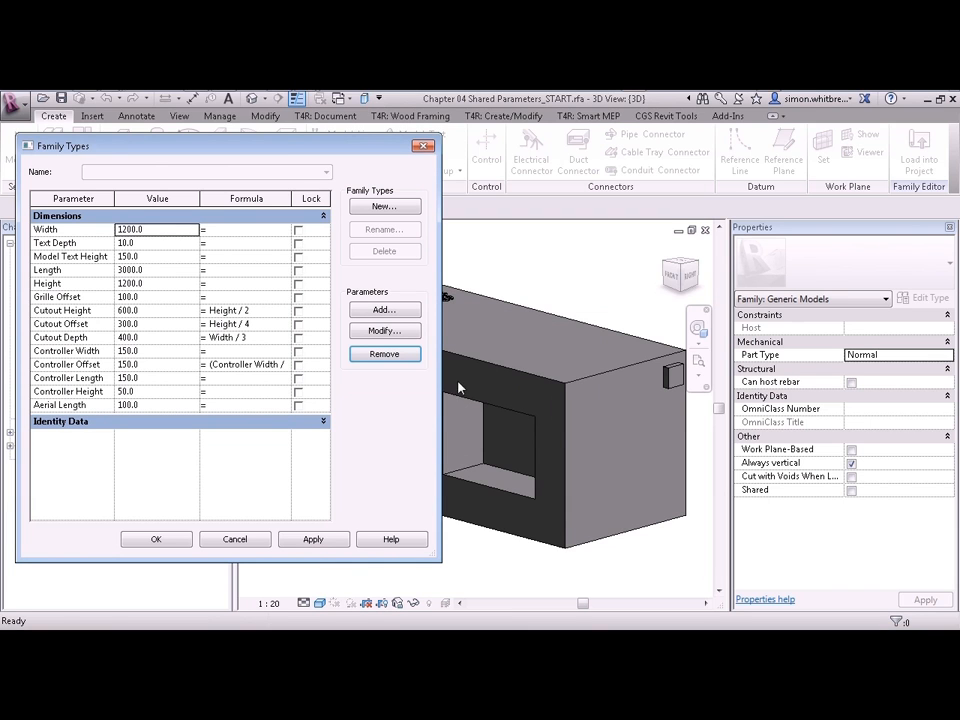
Modify Width into shared parameter EquipmentWidth_ANZRS from Mechanical Equipment, keeping 1200.0
left_click(70, 229)
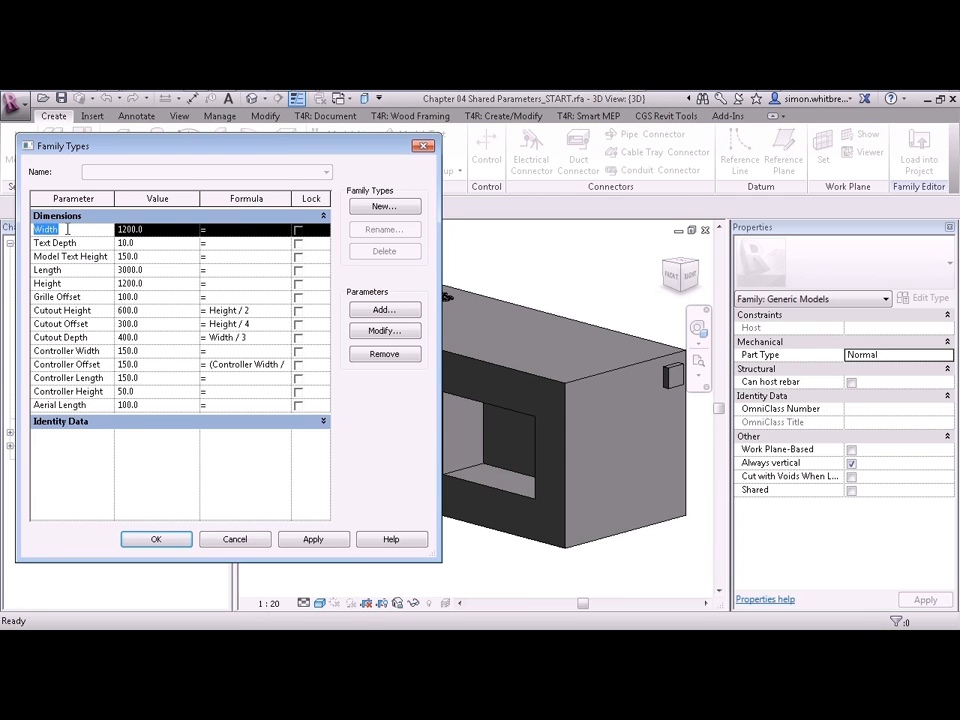
mouse_move(333, 336)
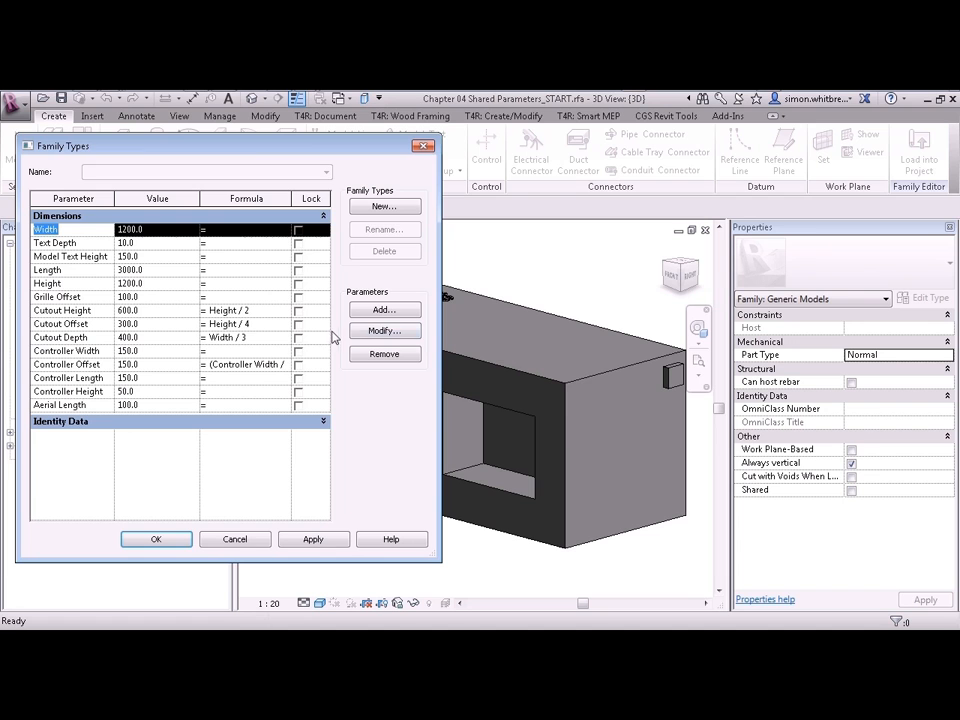
left_click(384, 330)
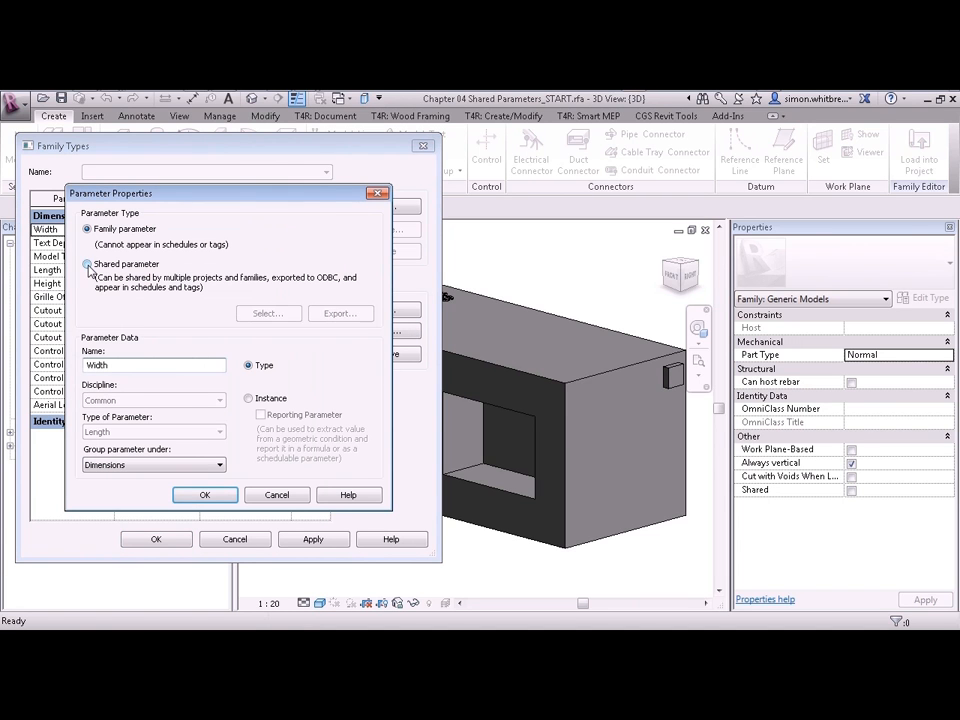
left_click(87, 264)
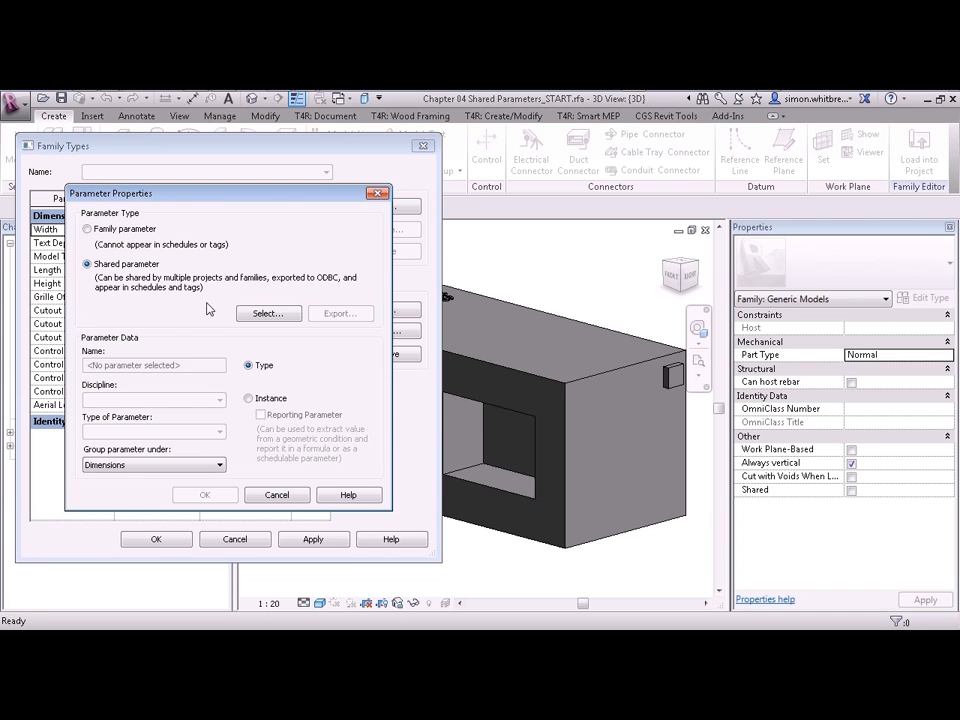
left_click(268, 313)
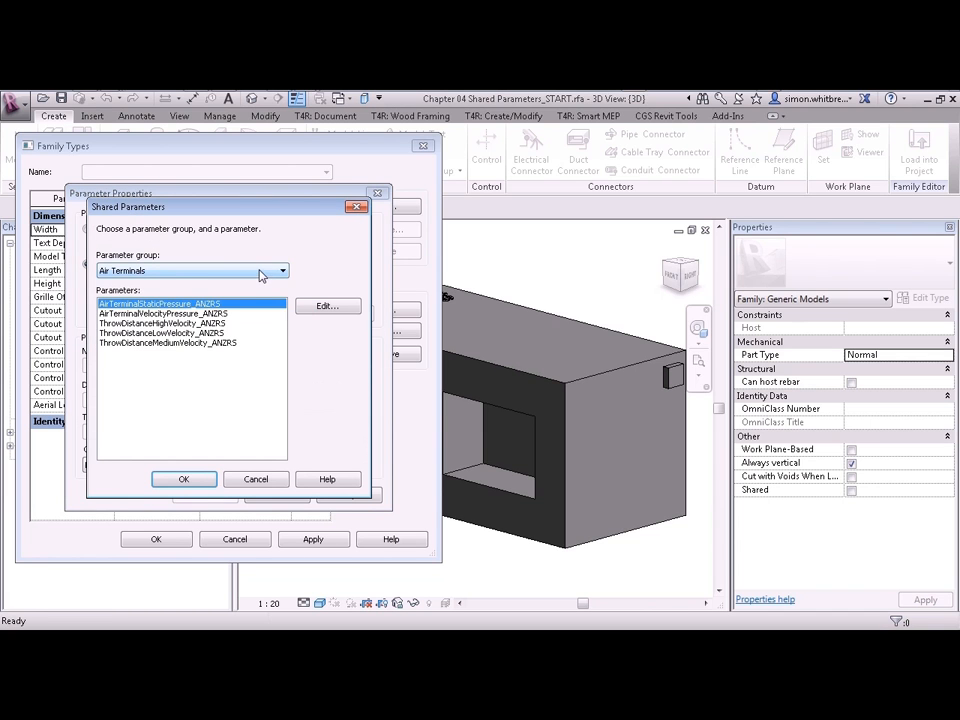
left_click(283, 271)
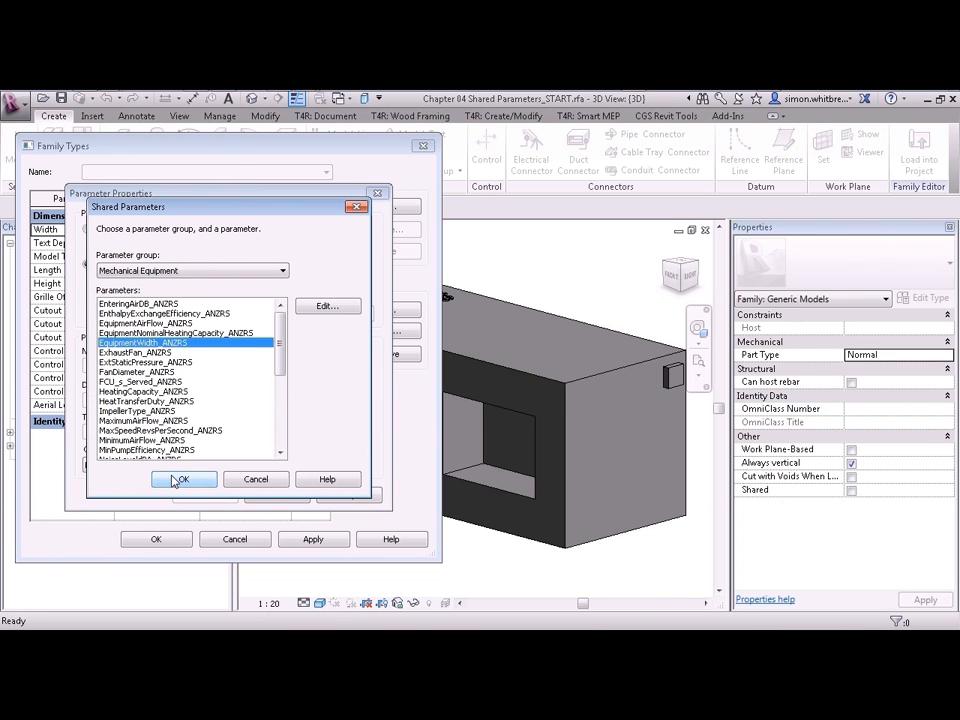
left_click(184, 479)
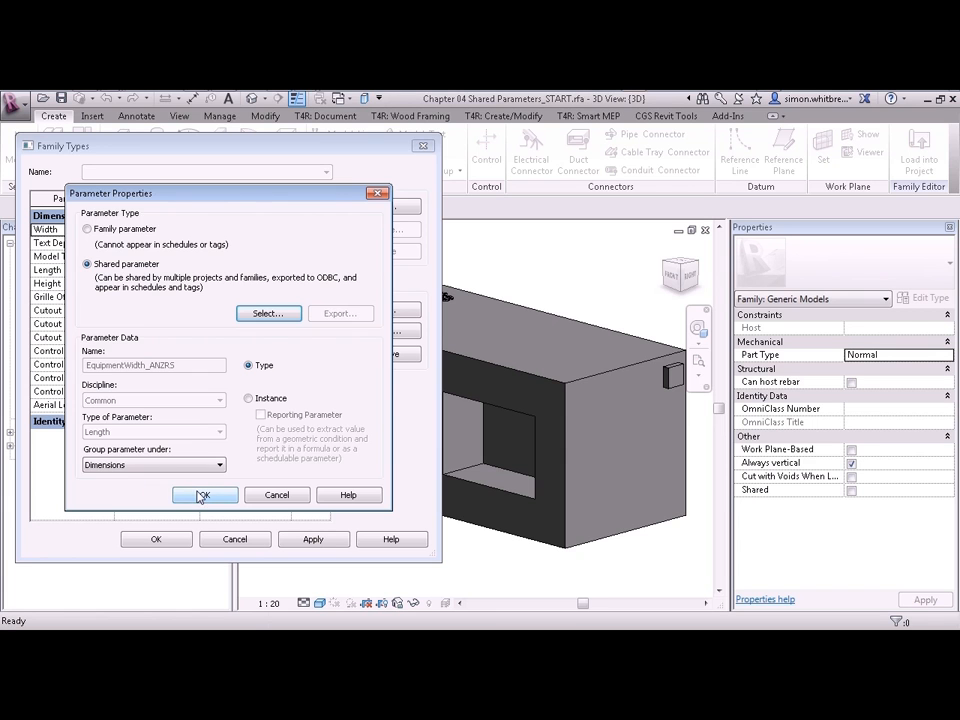
left_click(204, 495)
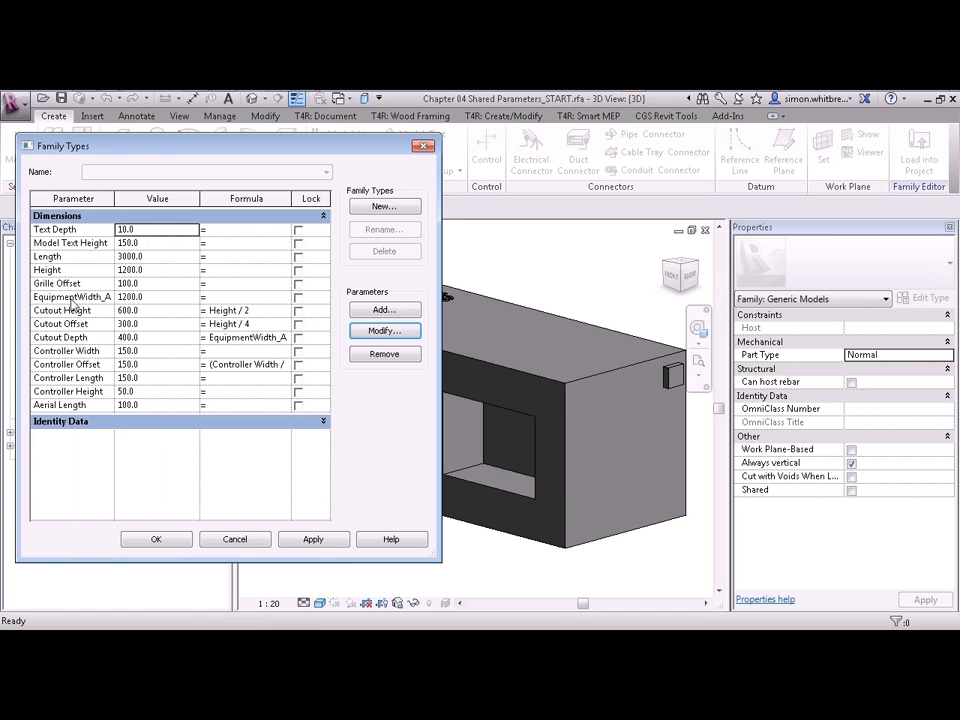
mouse_move(116, 200)
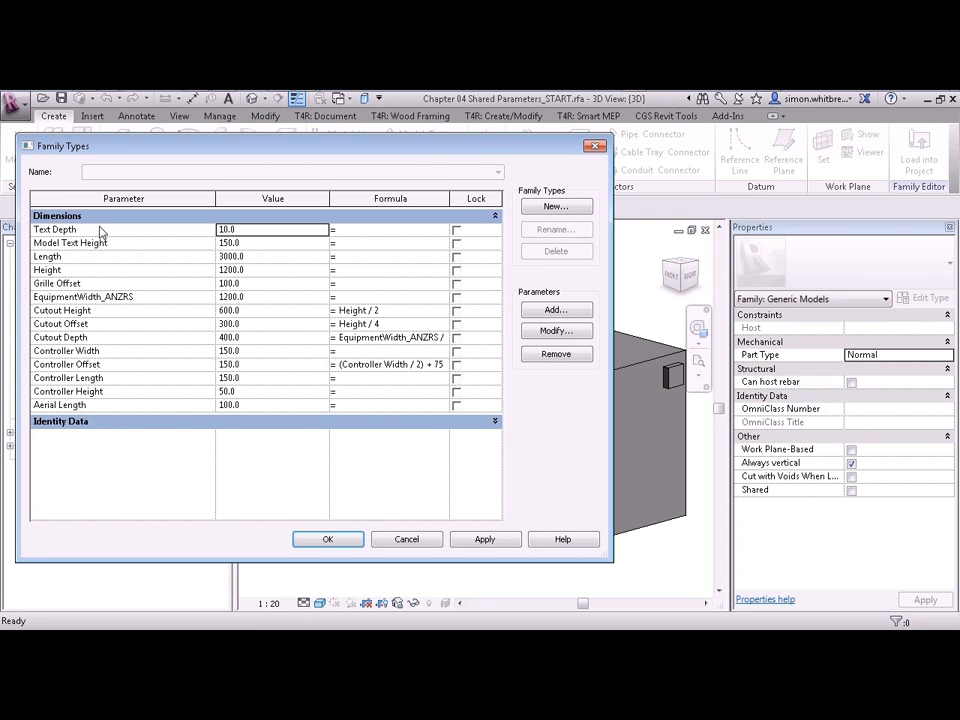
mouse_move(135, 446)
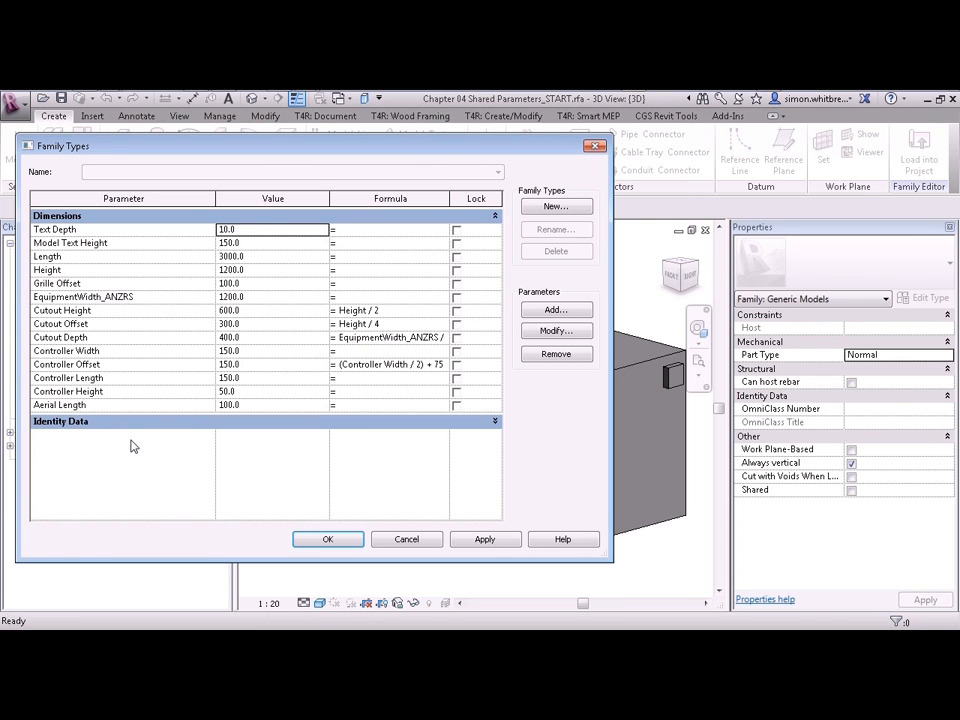